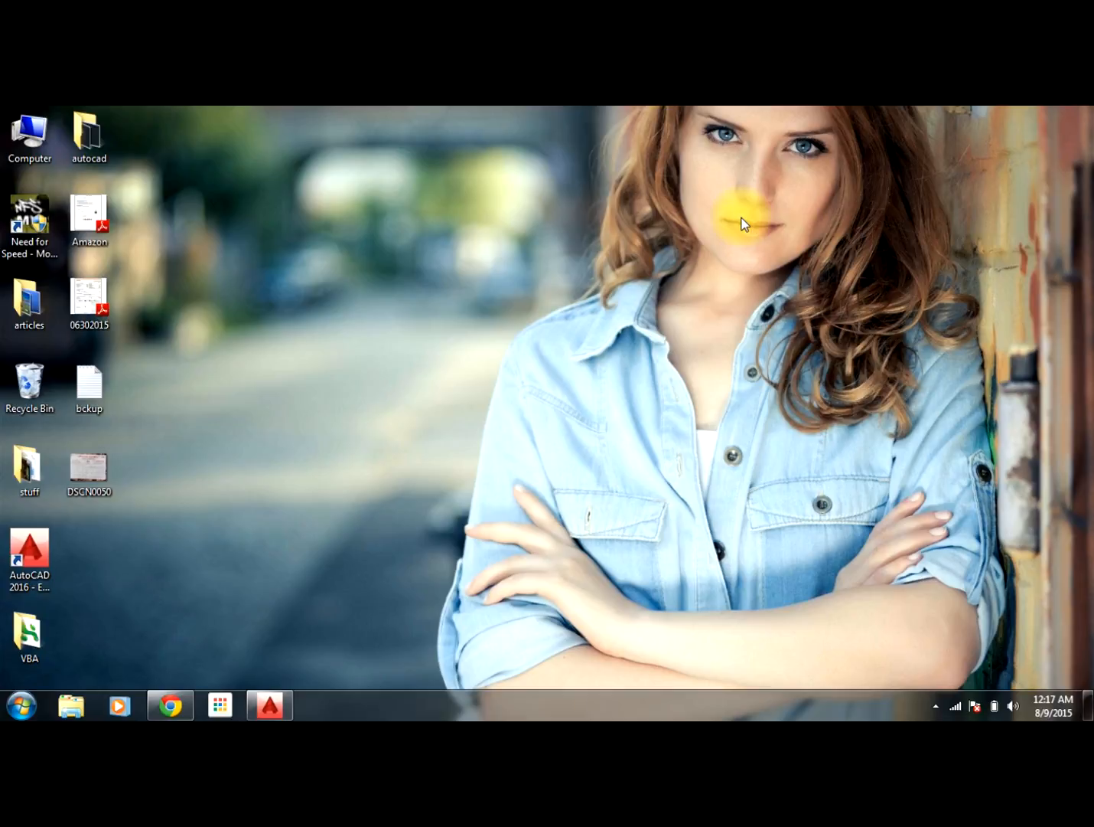
Step: Right-click the desktop to show the New submenu of creatable file types
right_click(477, 386)
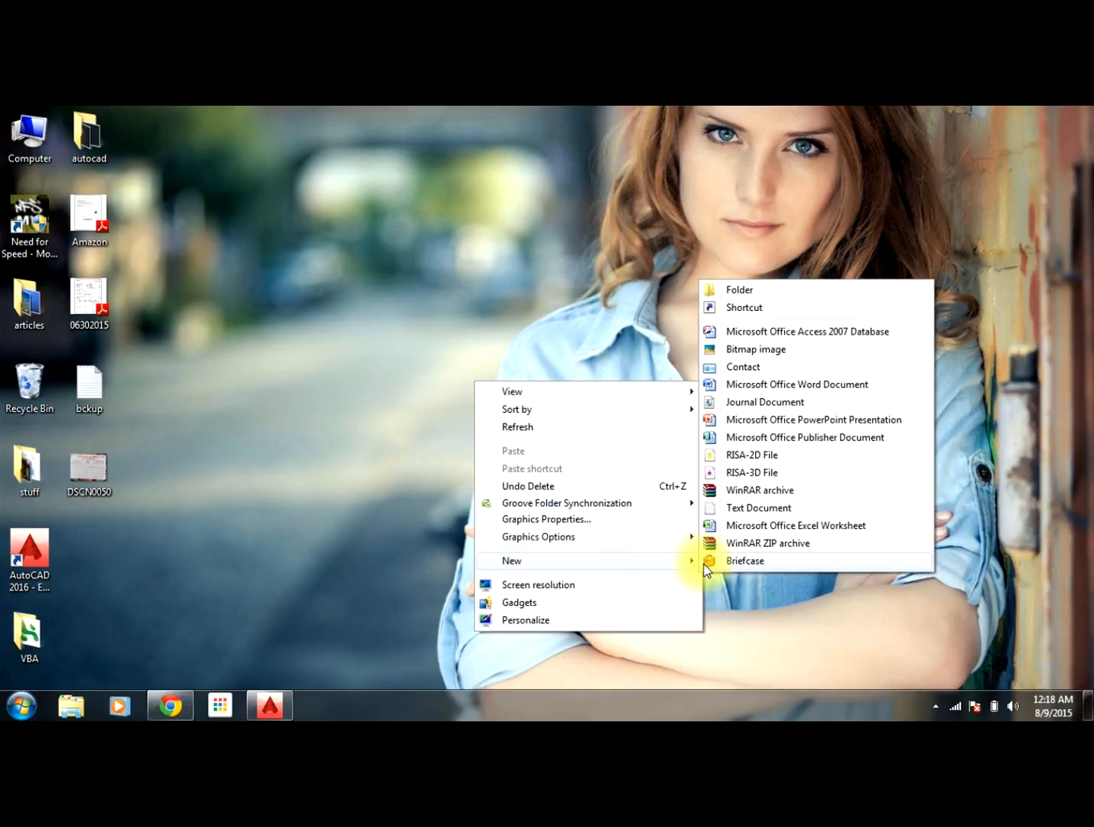
Step: Create a new Excel worksheet named 'sin n cos' and open it in Excel
left_click(526, 574)
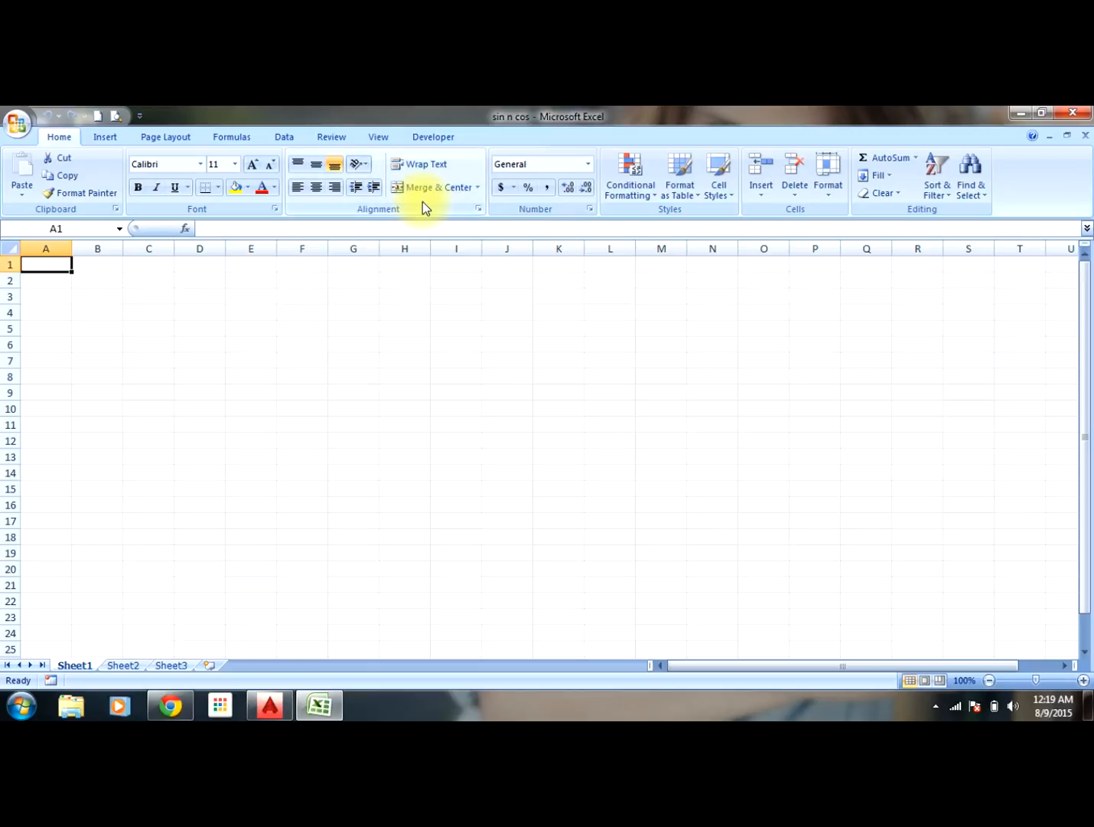
mouse_move(247, 289)
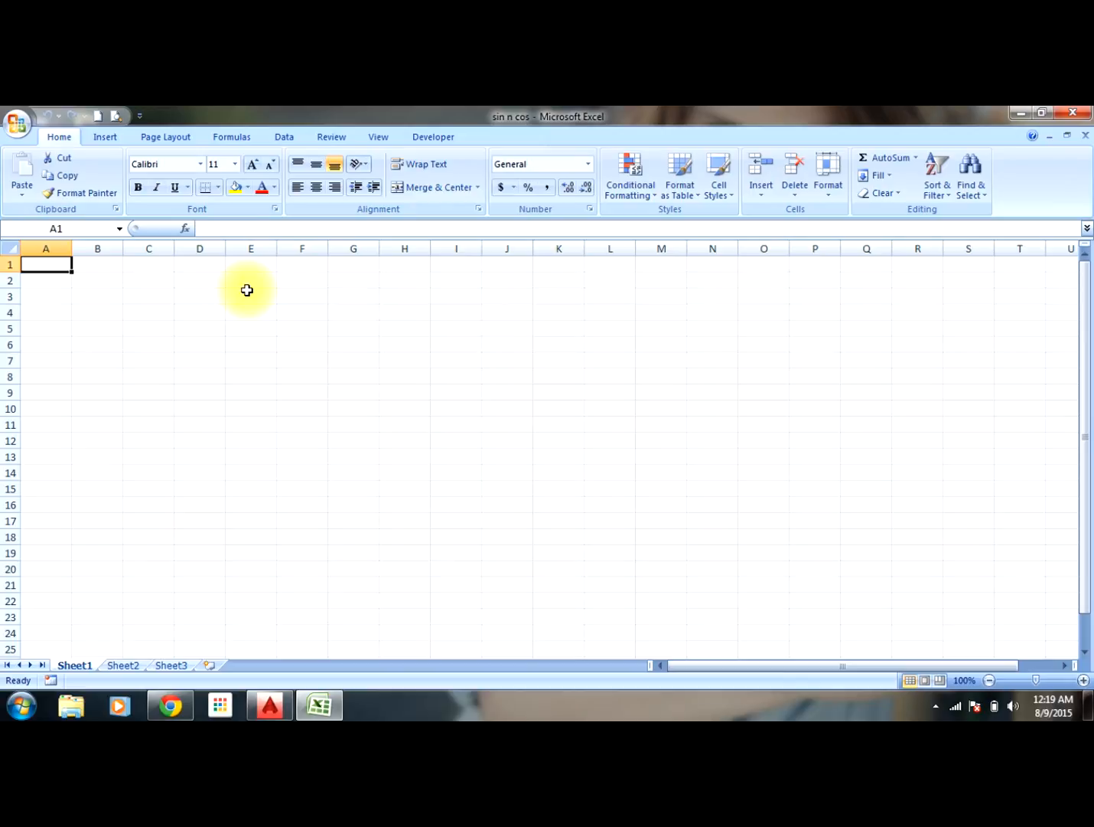
Step: Open the Visual Basic editor from the Developer tab and open Sheet1's code module
left_click(433, 136)
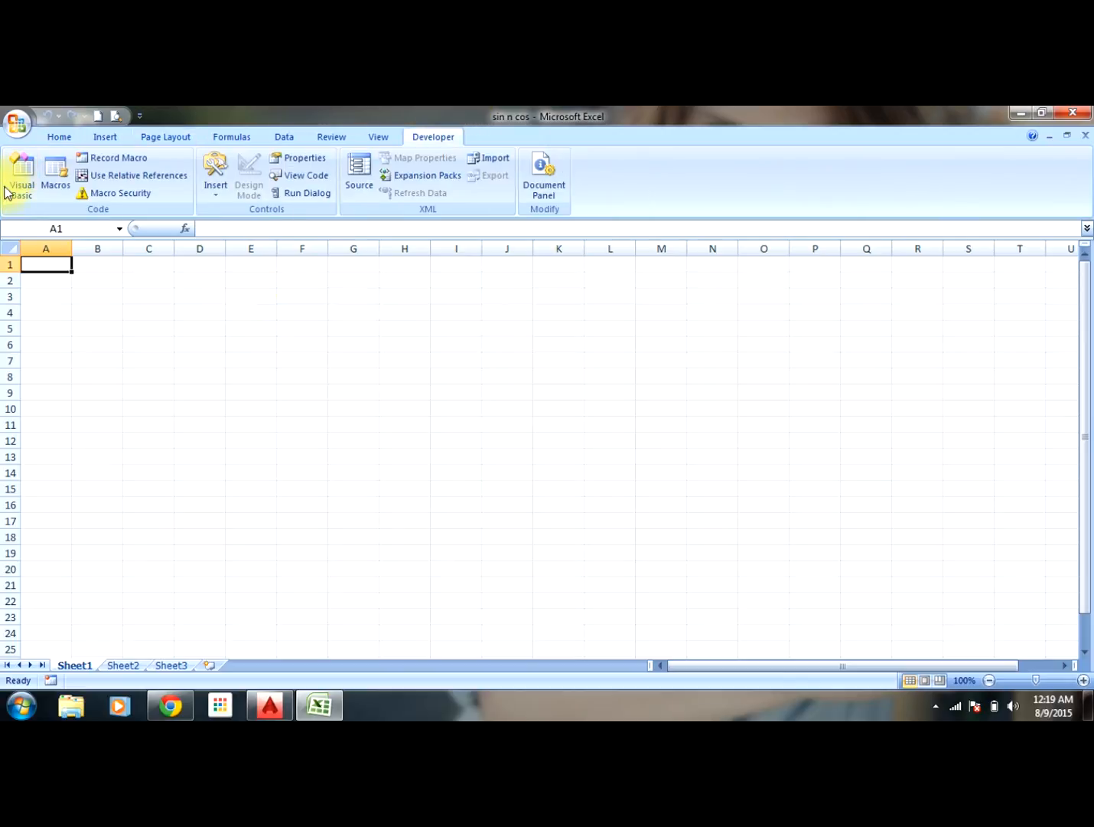
left_click(22, 172)
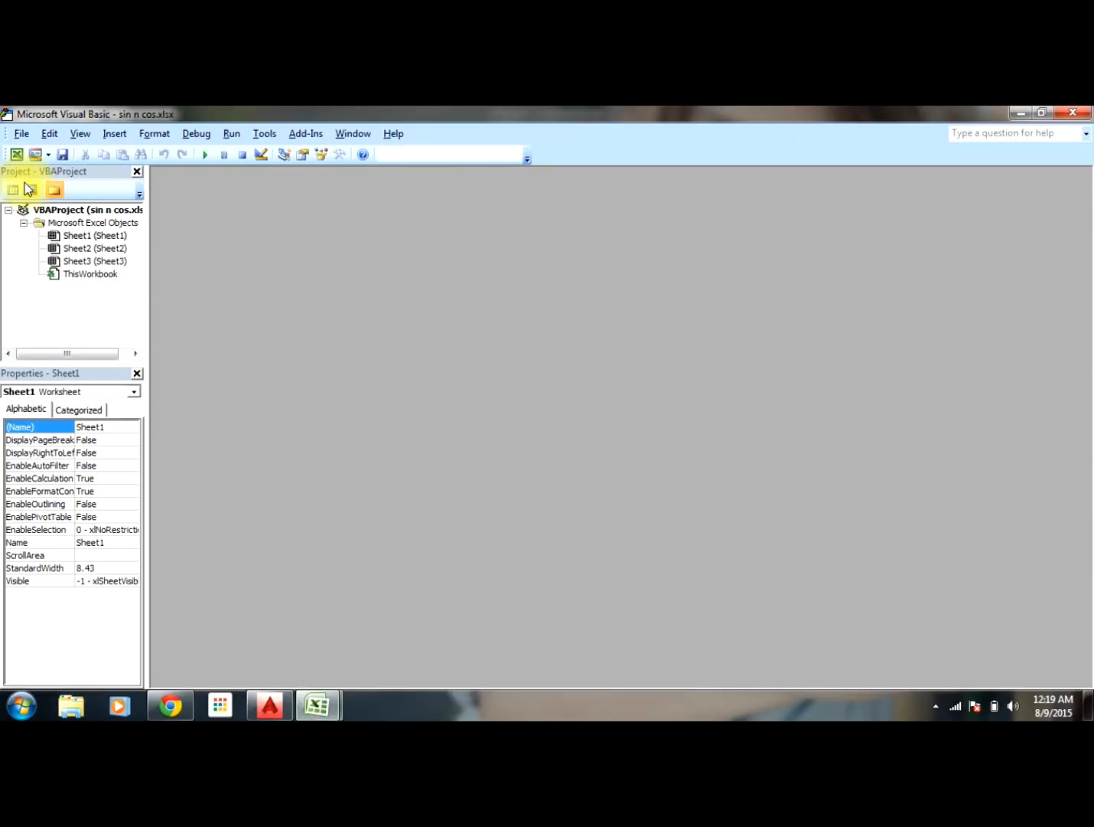
left_click(92, 235)
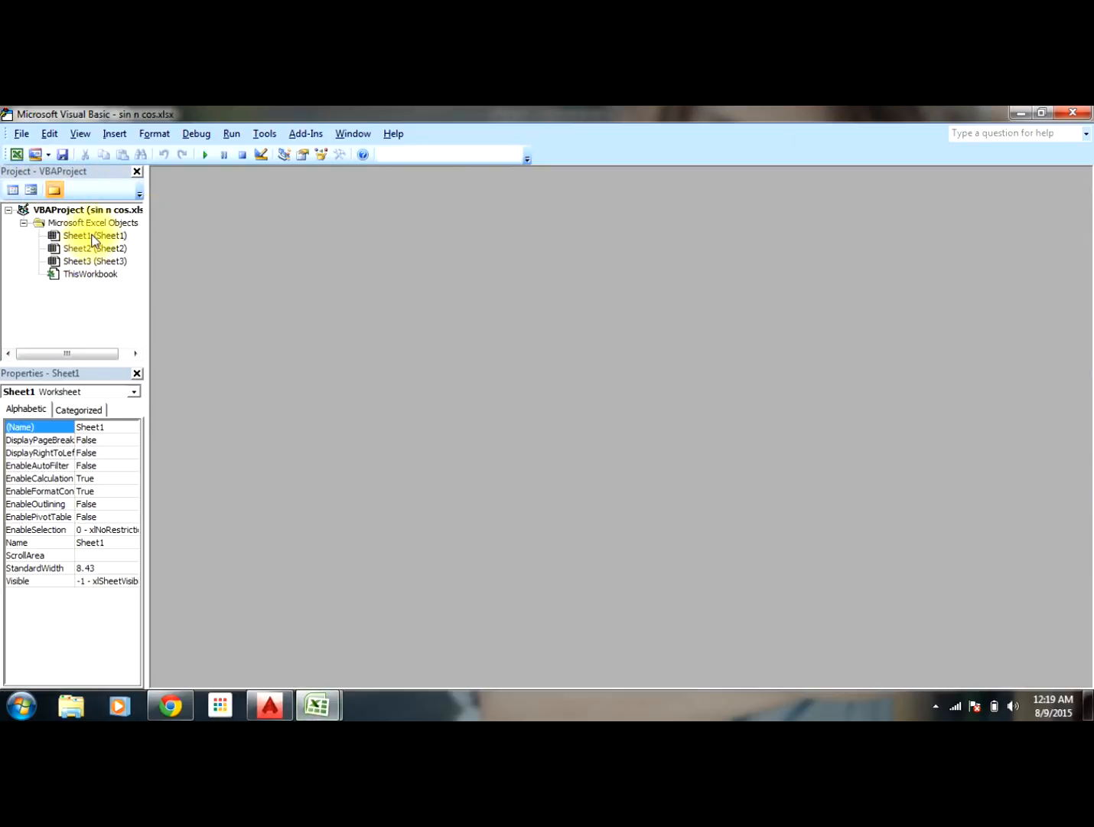
double_click(94, 235)
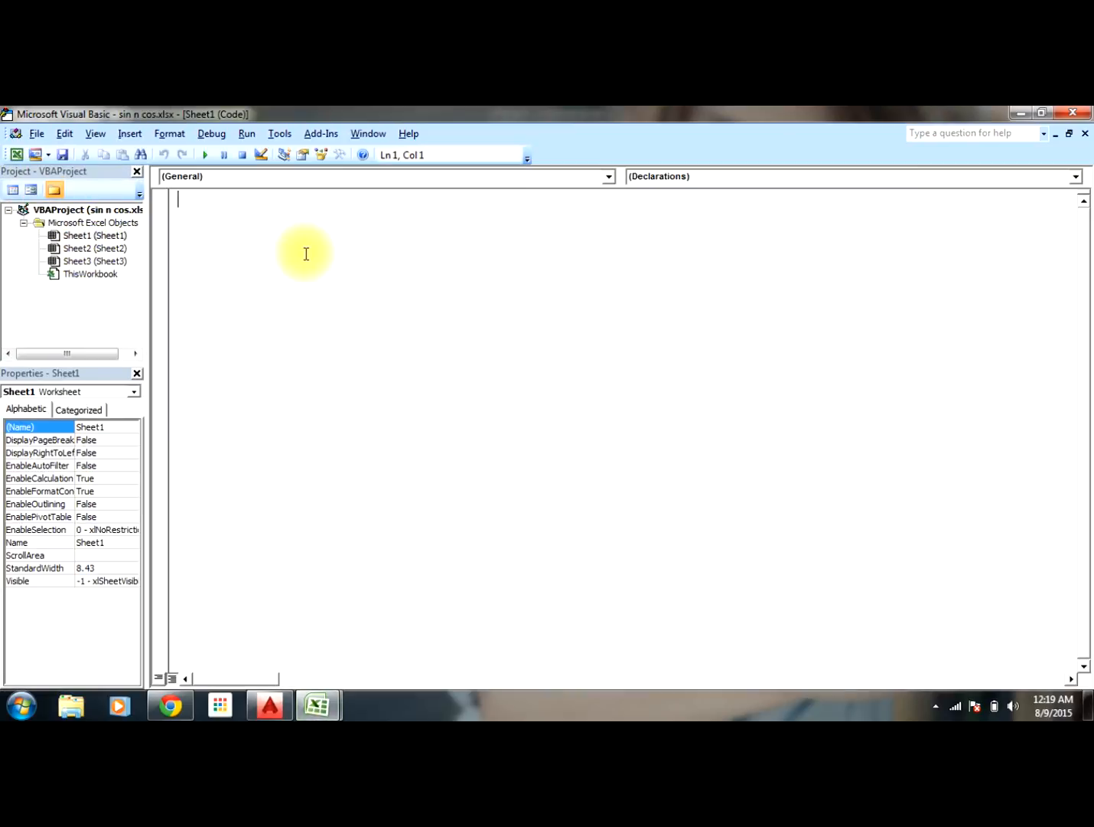
Step: Type the procedure header 'Sub sine()' in Sheet1's module
type("sub")
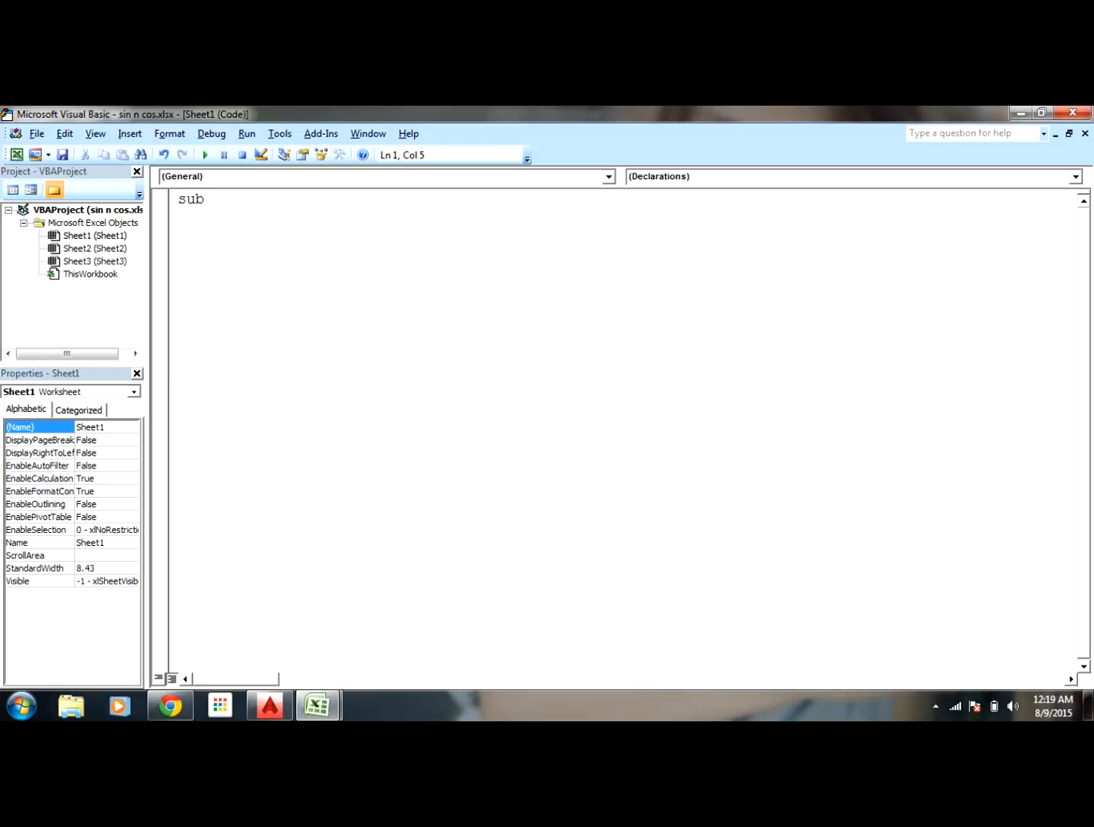
type("sine")
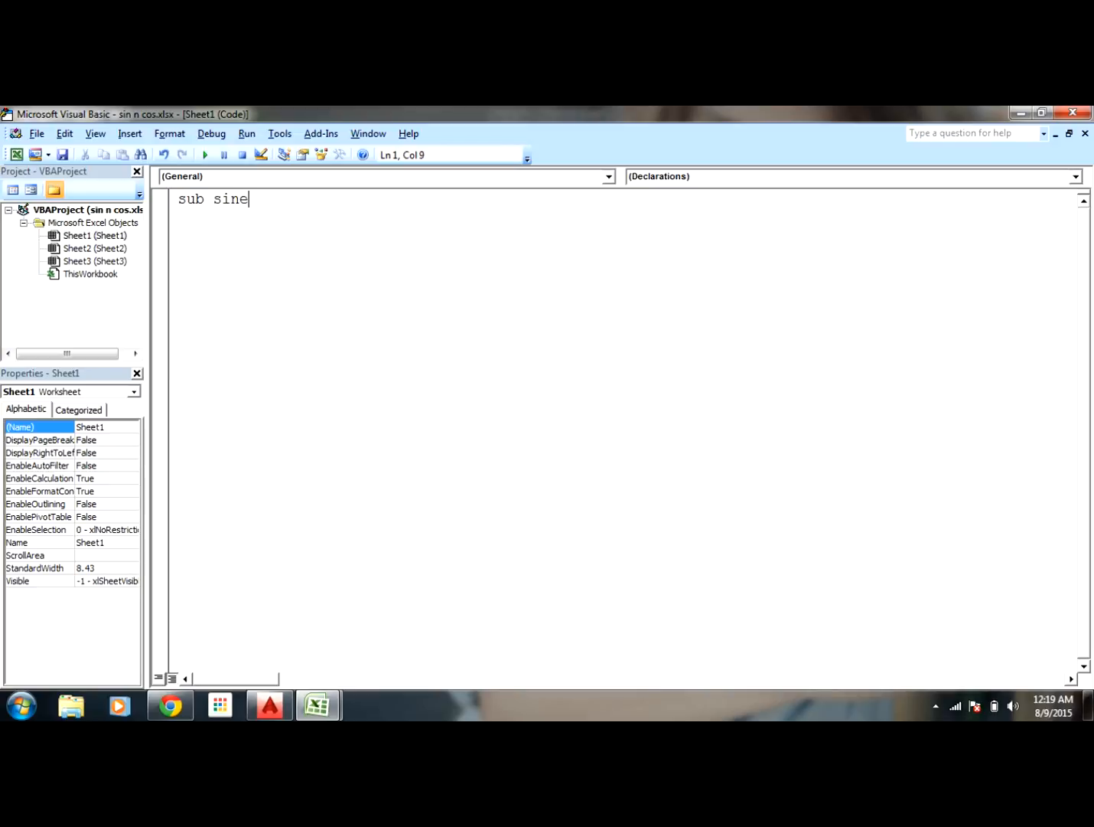
type("c")
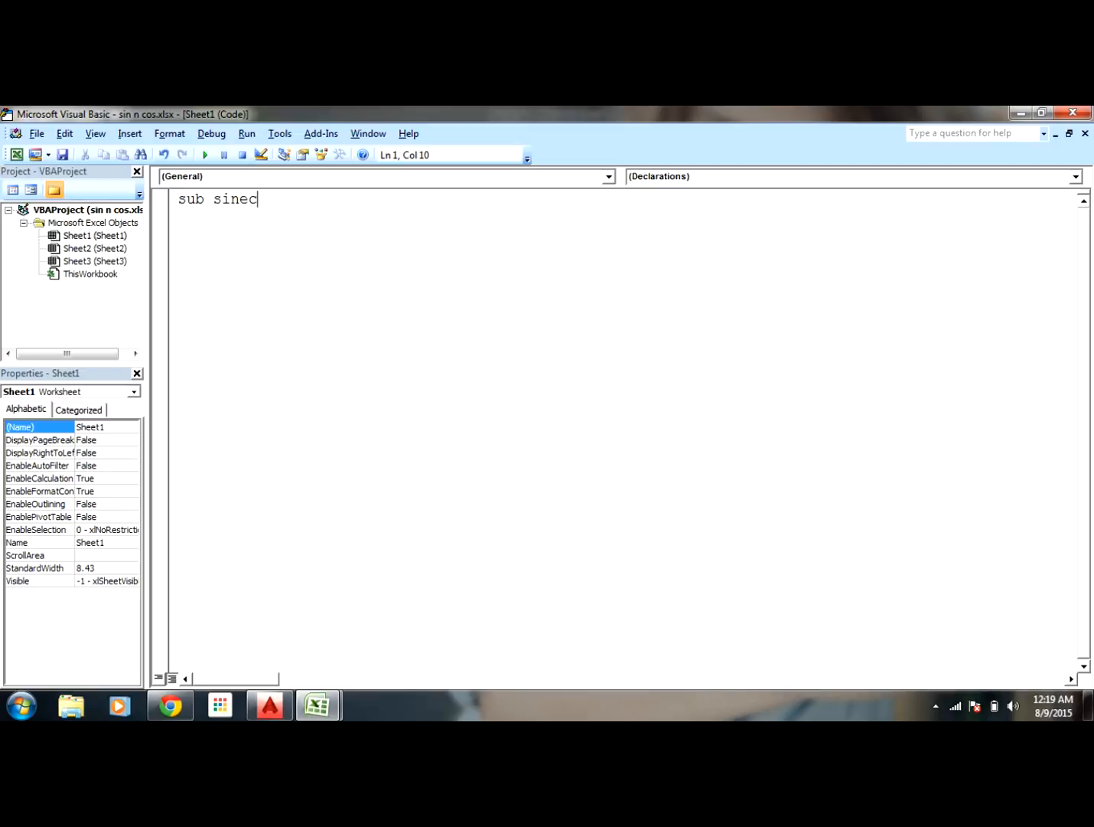
type("()")
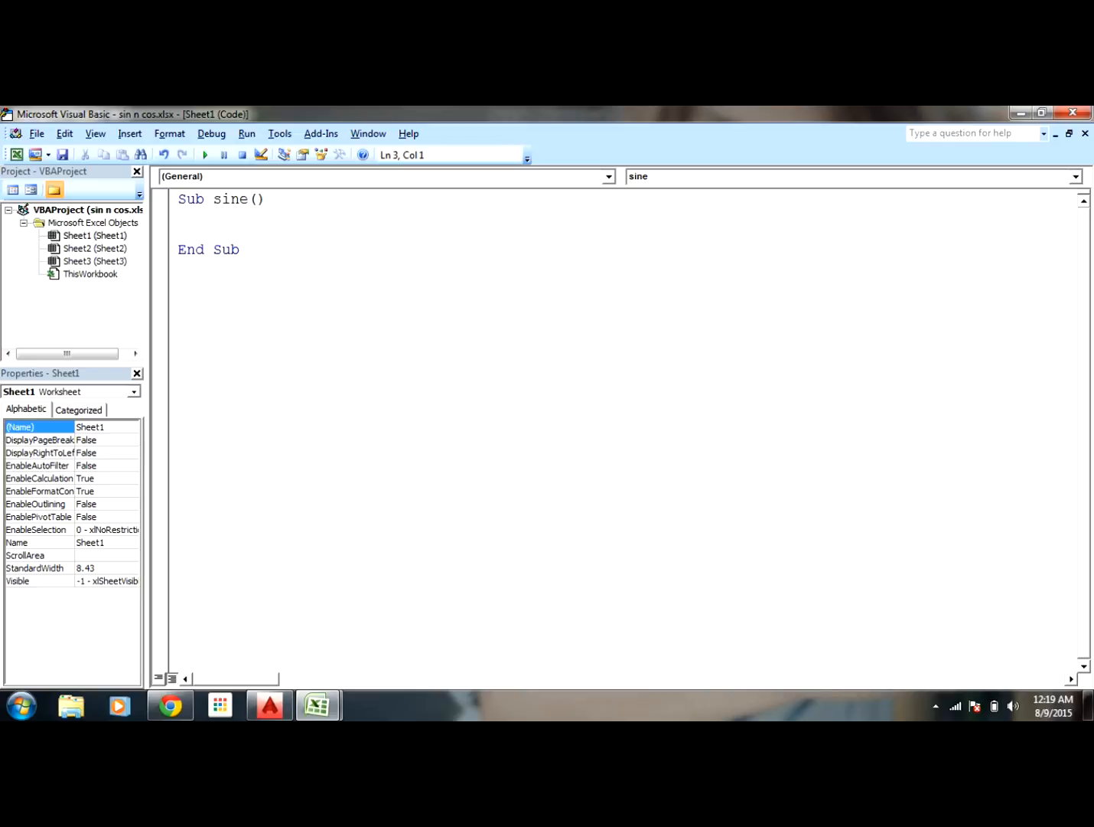
Step: Declare 'Dim pi As Single' inside the sine procedure
type("dim")
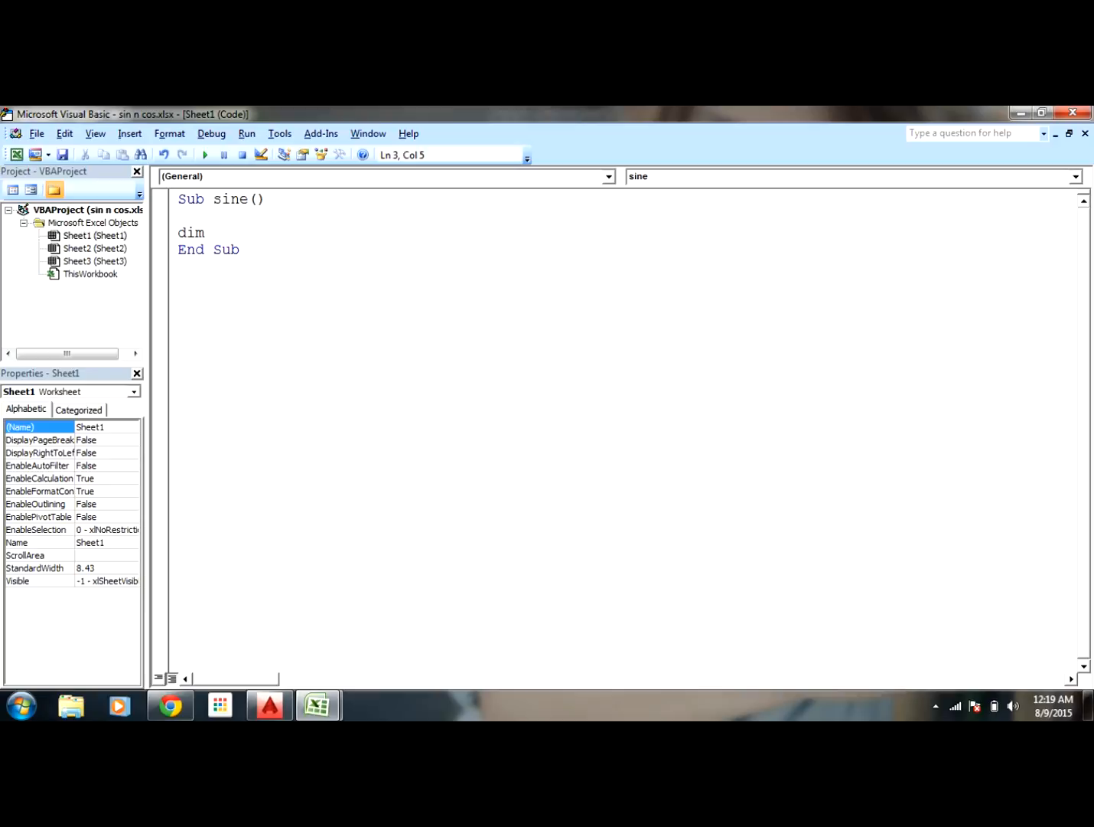
type("pi a")
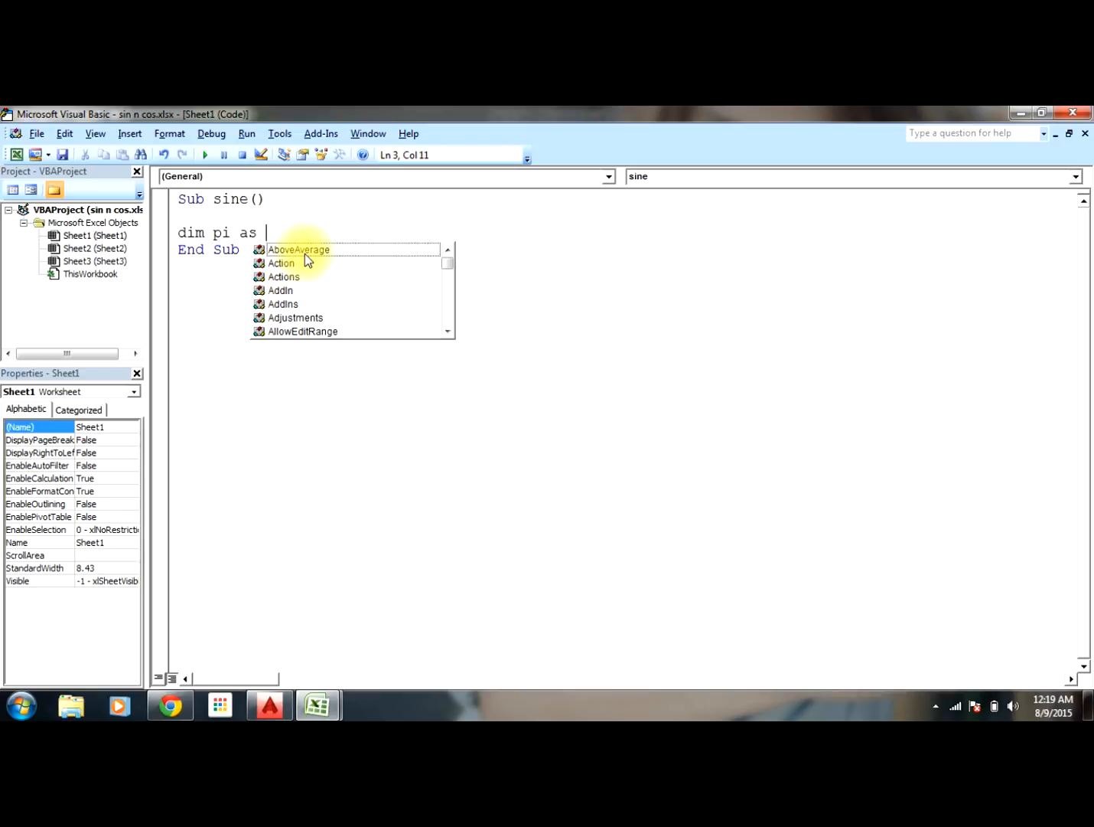
type("s")
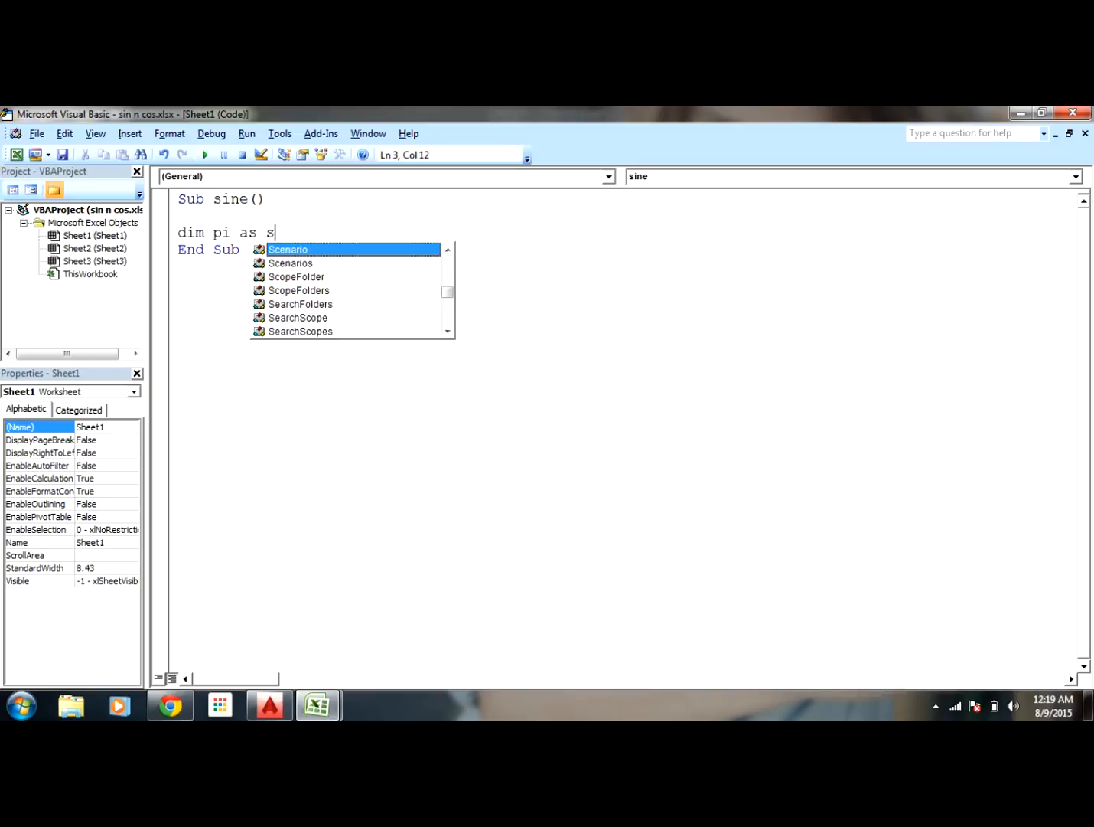
type("ingle")
type("p")
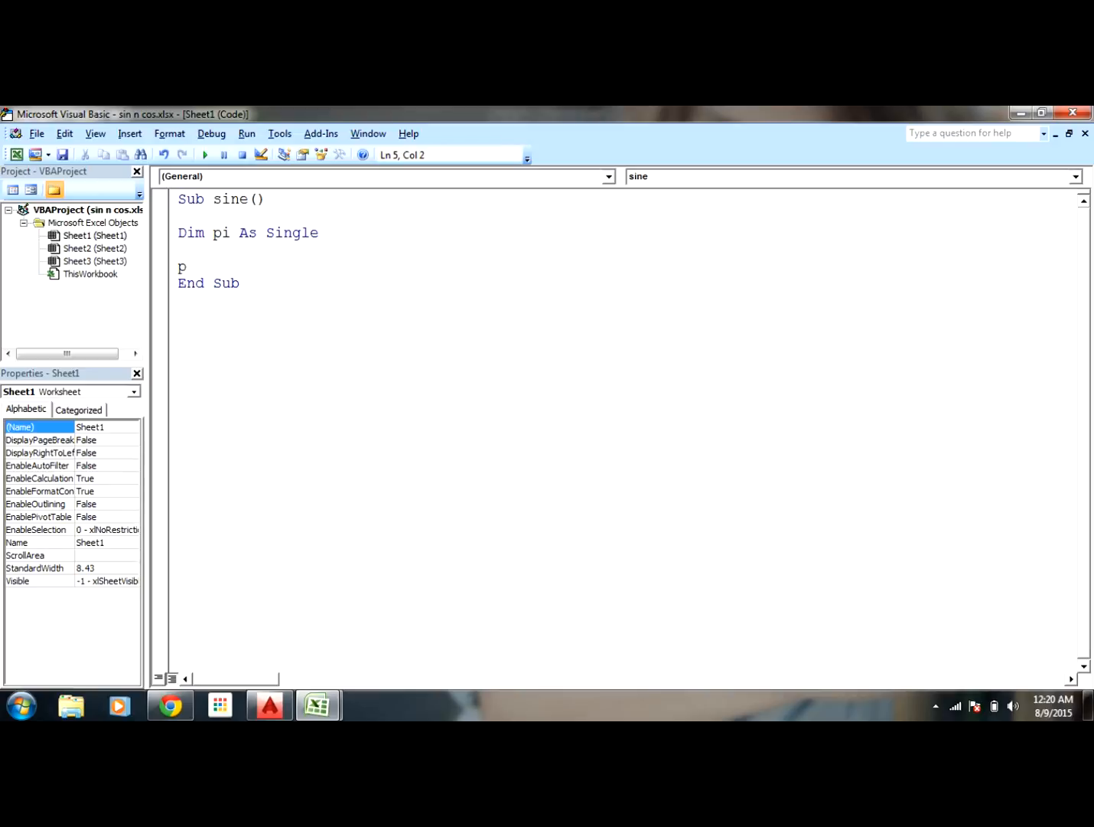
Step: Add the line 'pi = 4 * Atn(1)' below the declaration
type("i=")
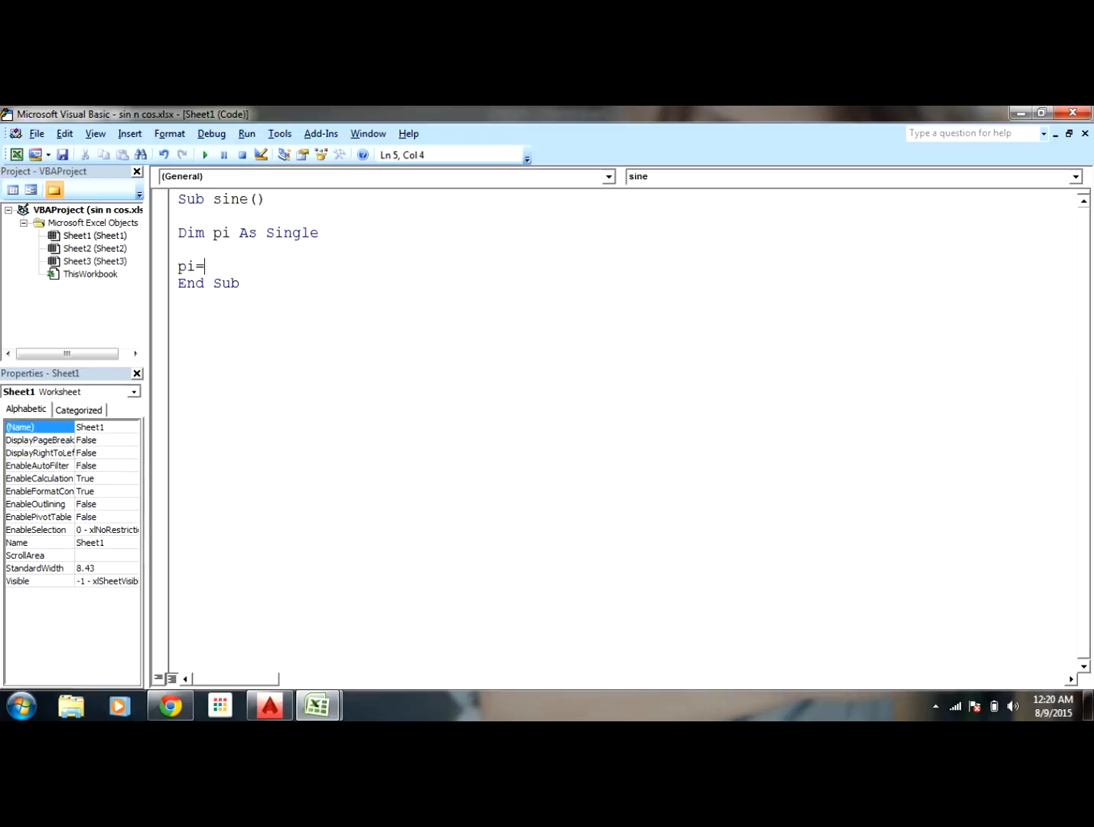
type("4*")
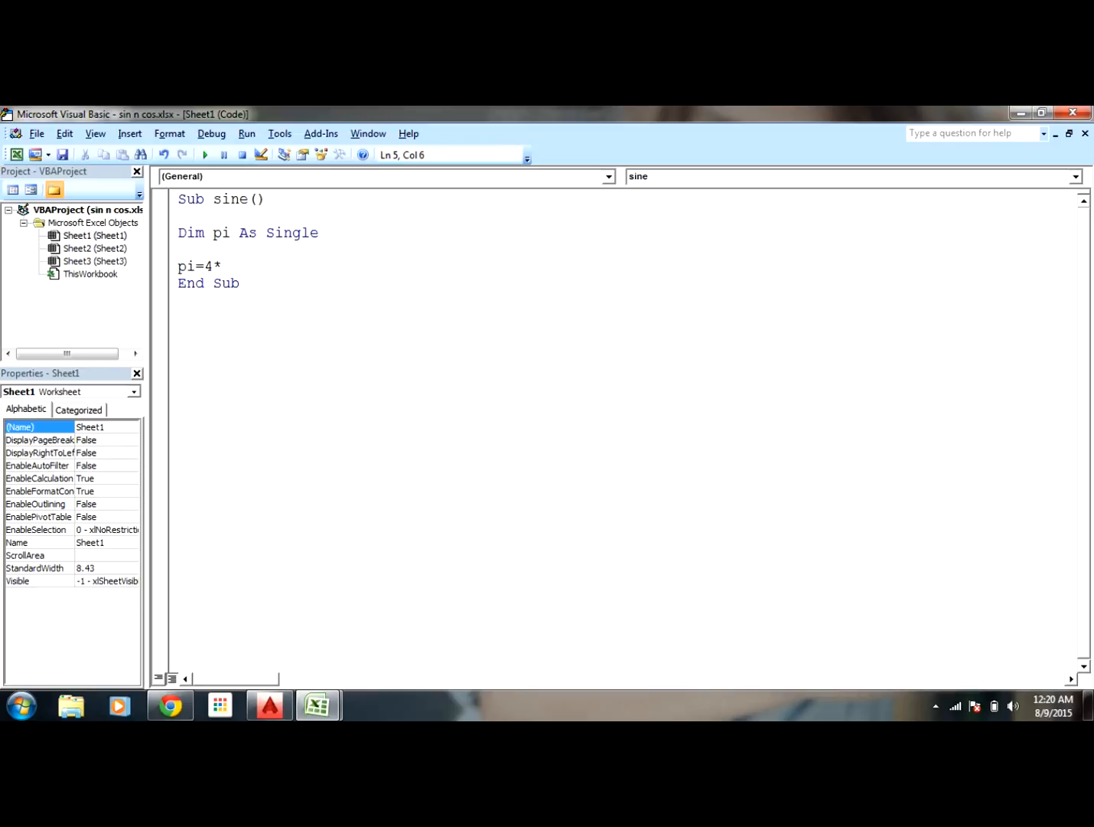
type("atn")
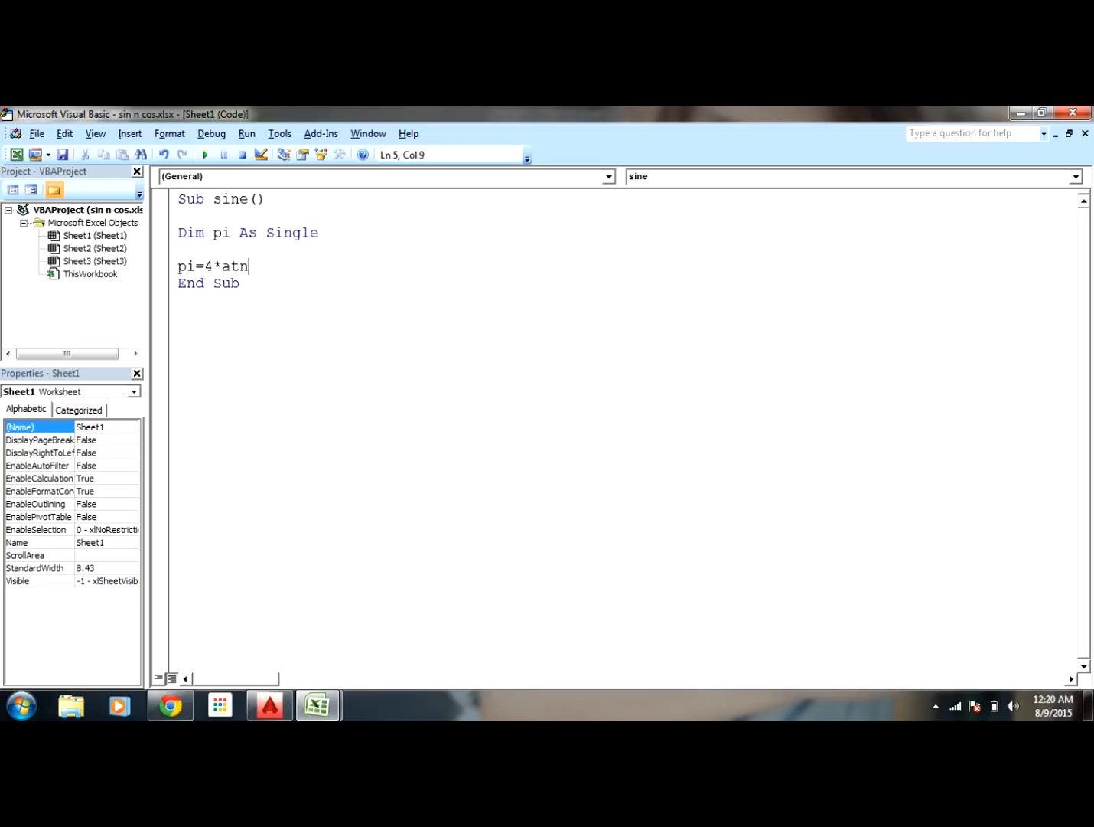
type("(1")
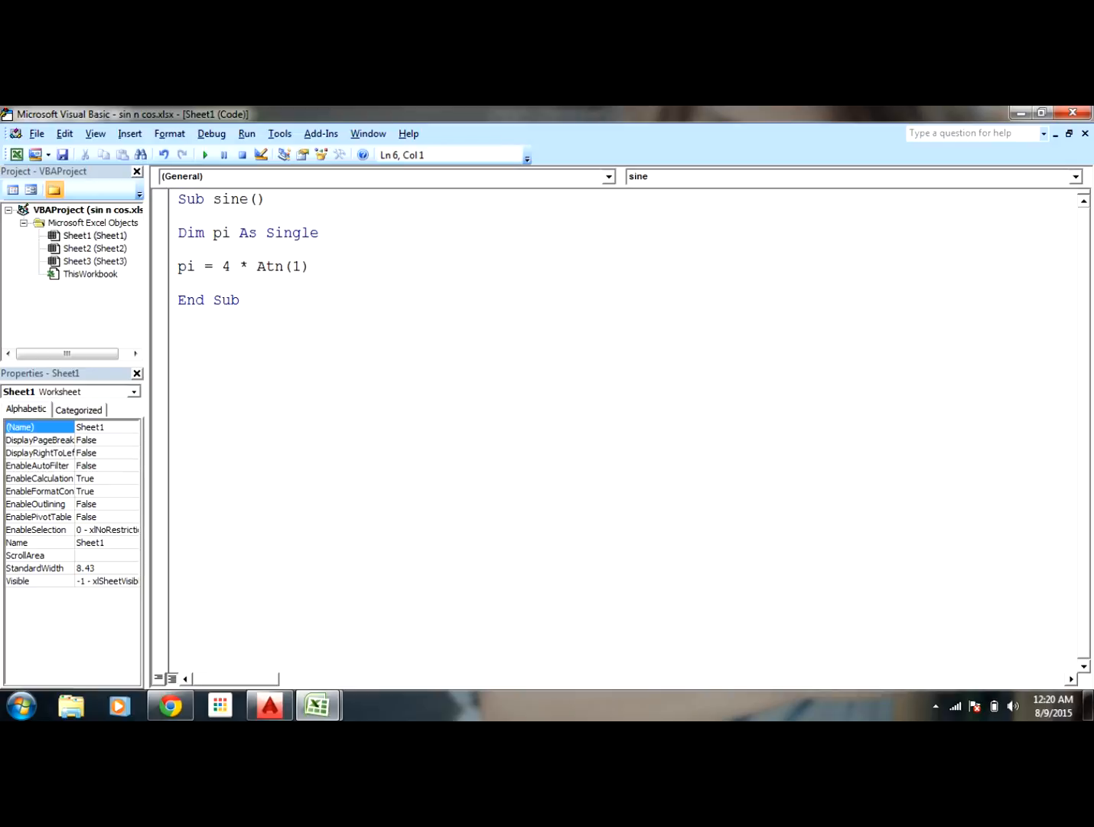
Step: Begin the message line: MsgBox ("sin 45 is" & ..
type("m")
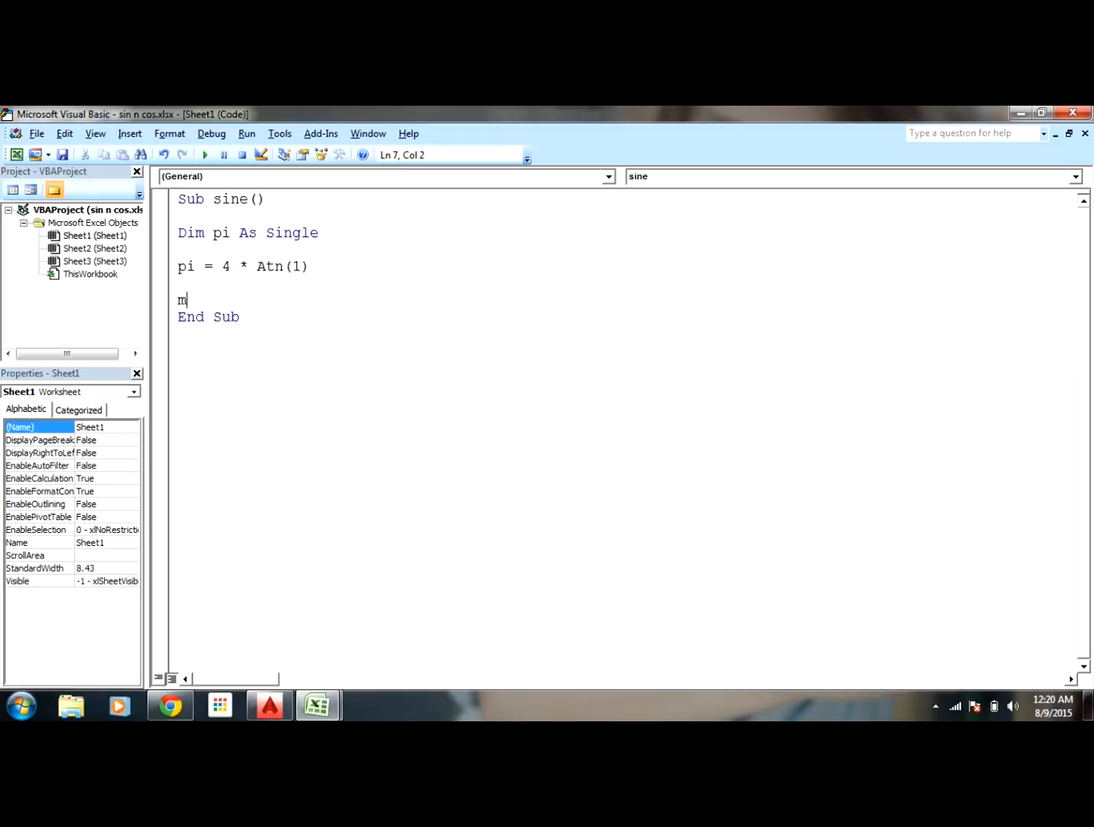
type("s")
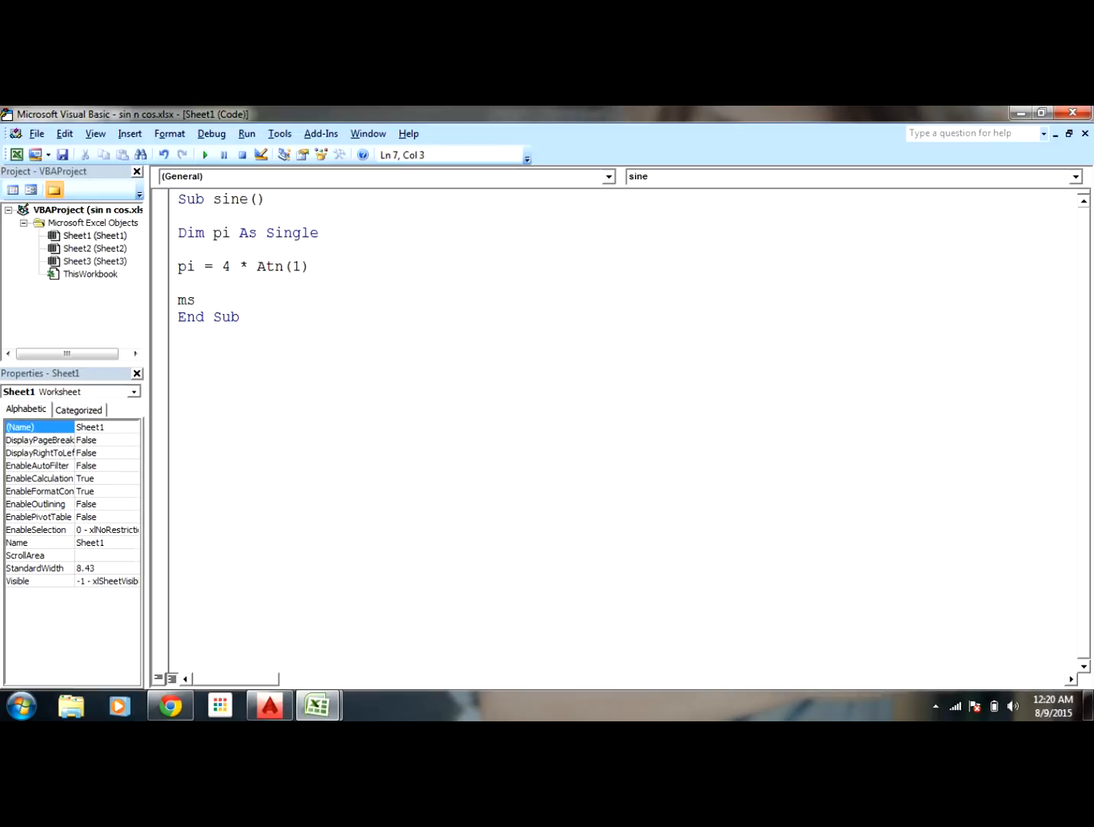
type("gbox")
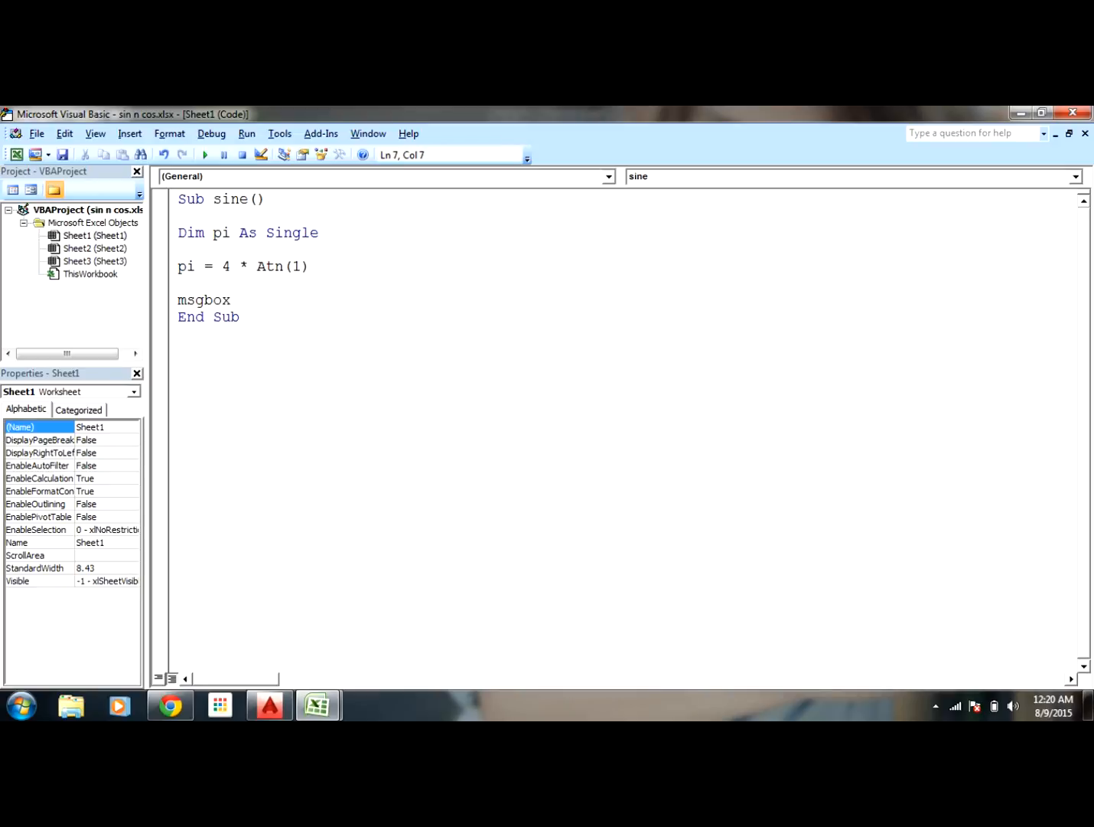
type("()")
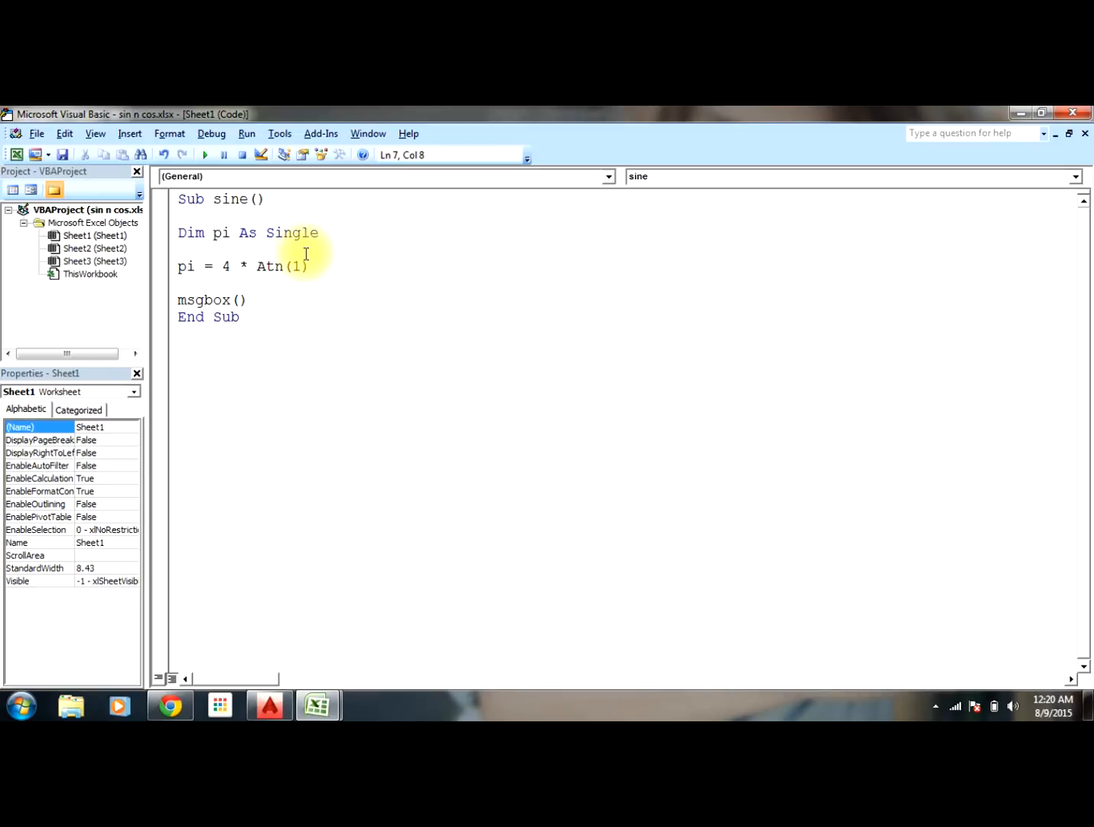
type("\"\"")
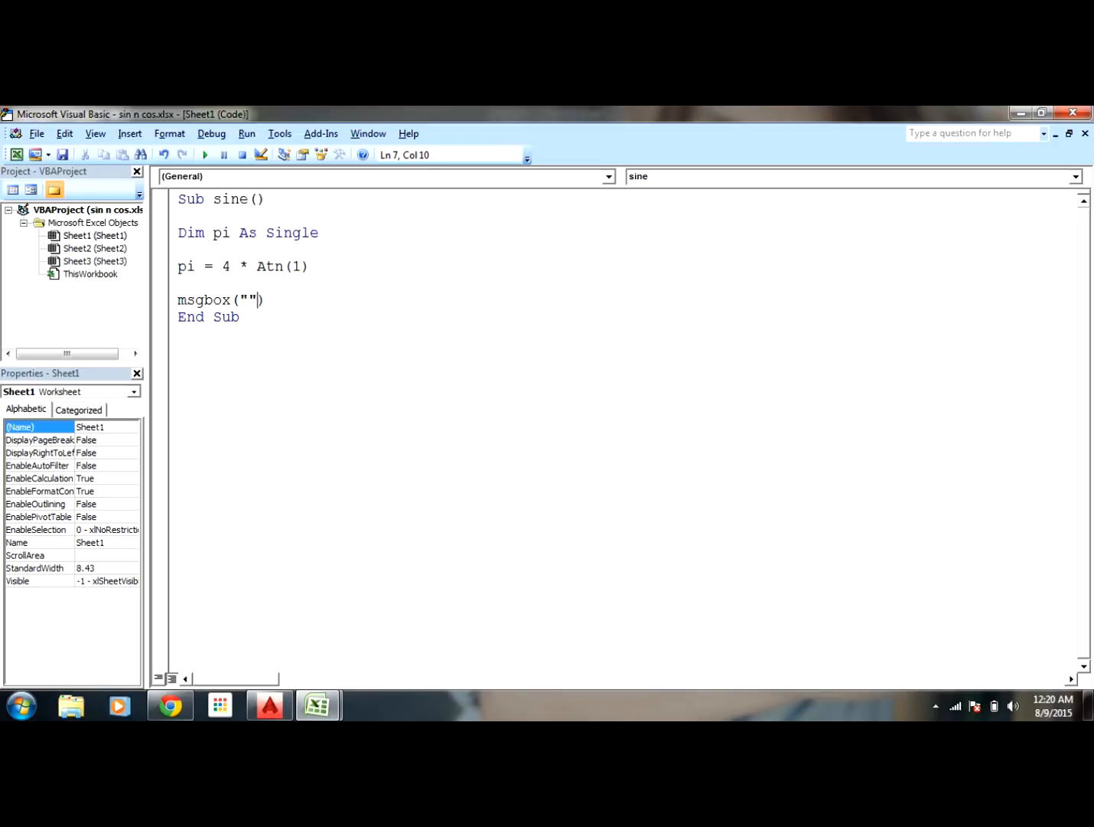
type("sin 45 is")
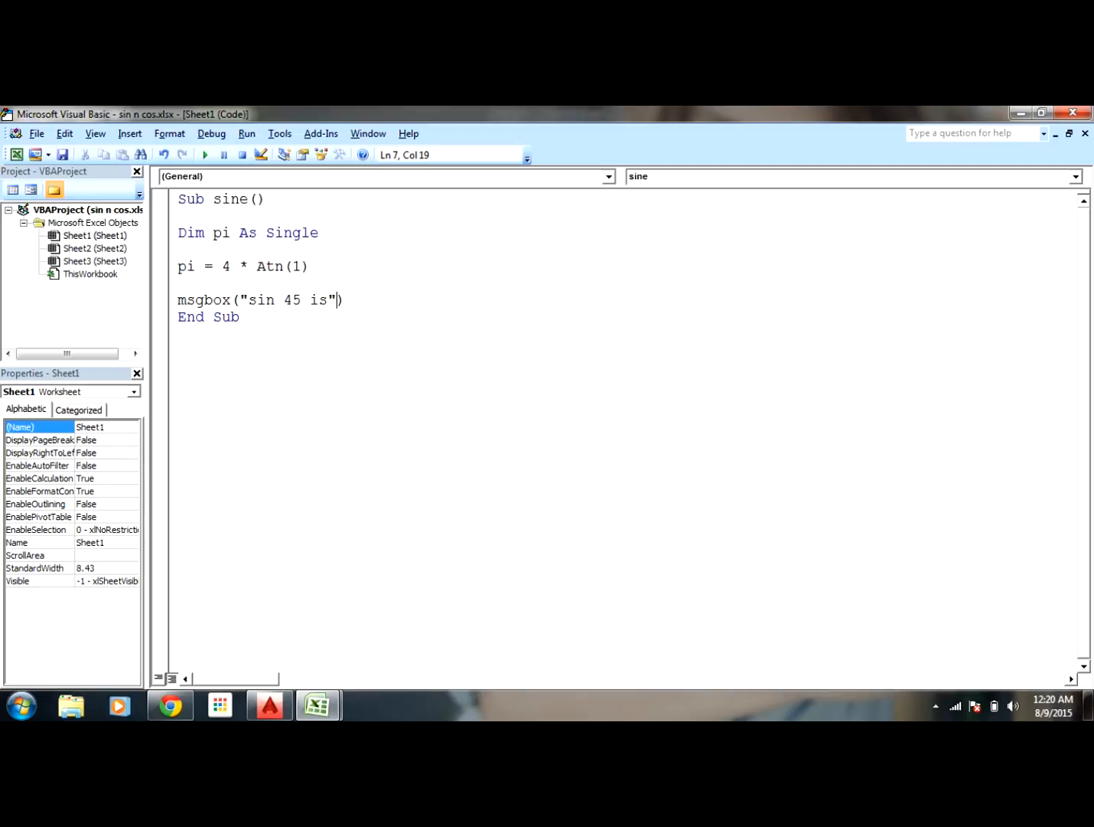
type("&")
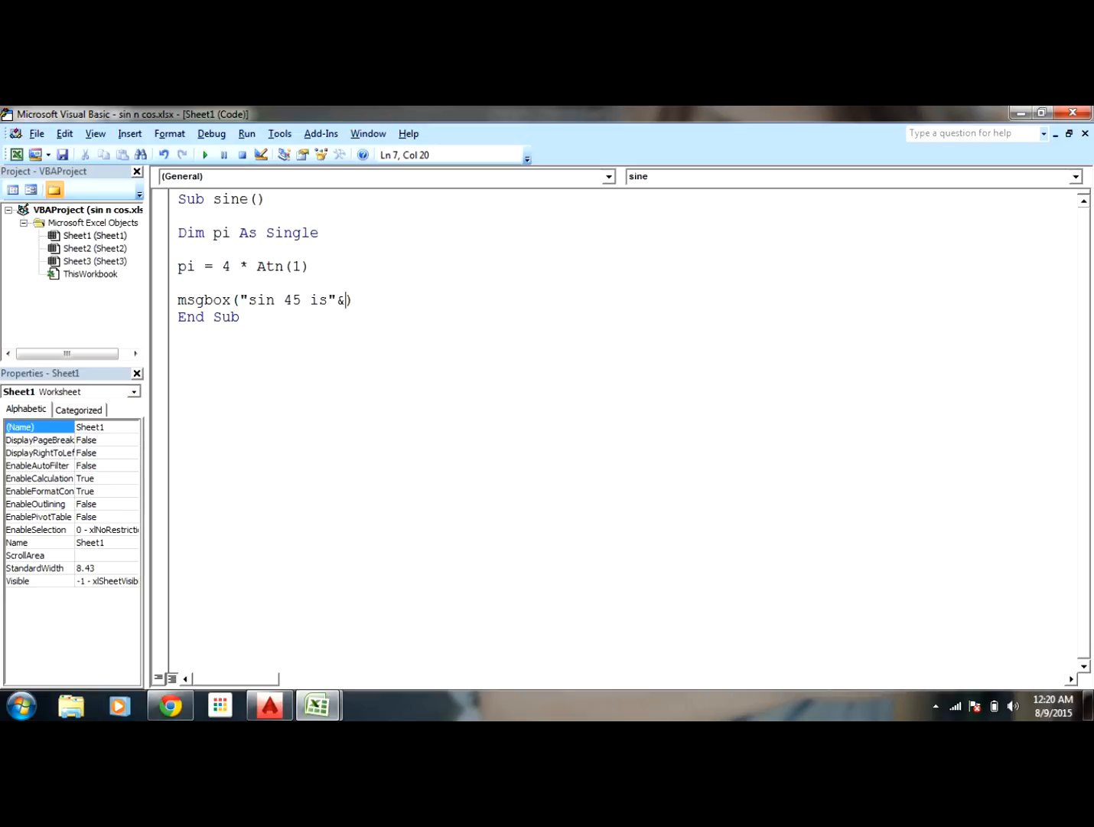
Step: Complete the line with Round(Sin(pi / 4), 3)
type("round(")
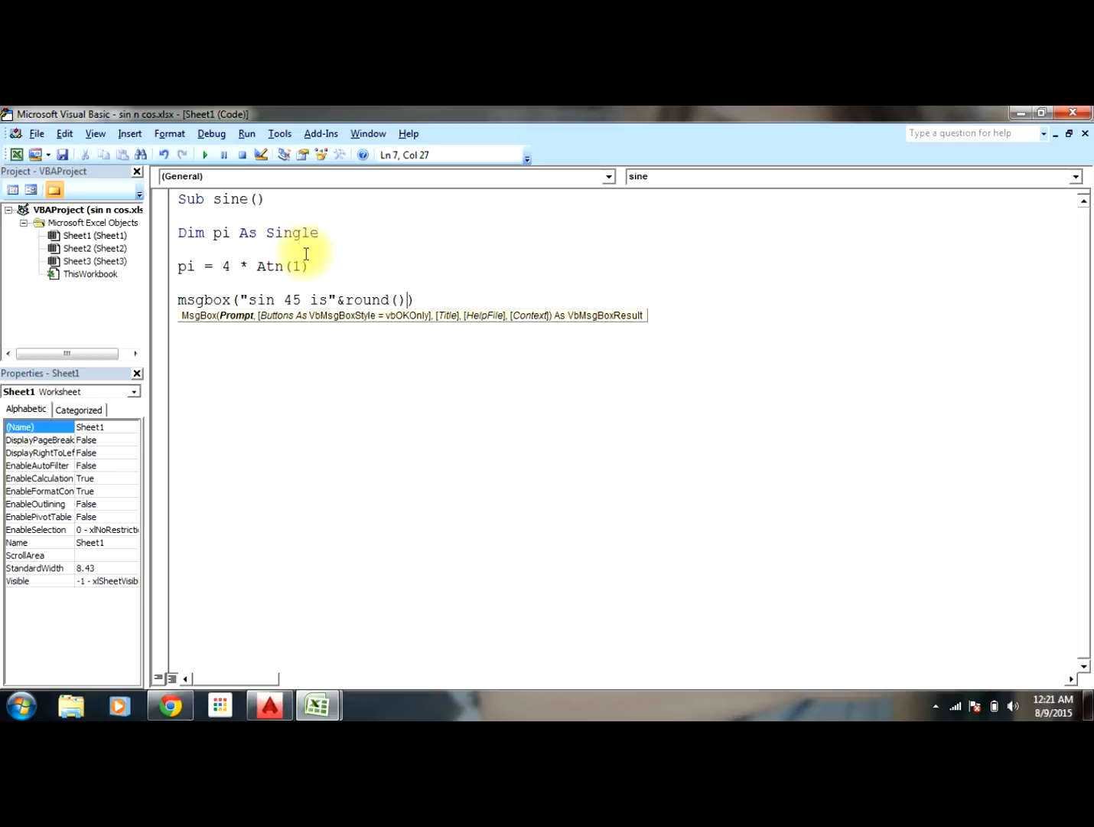
type(")")
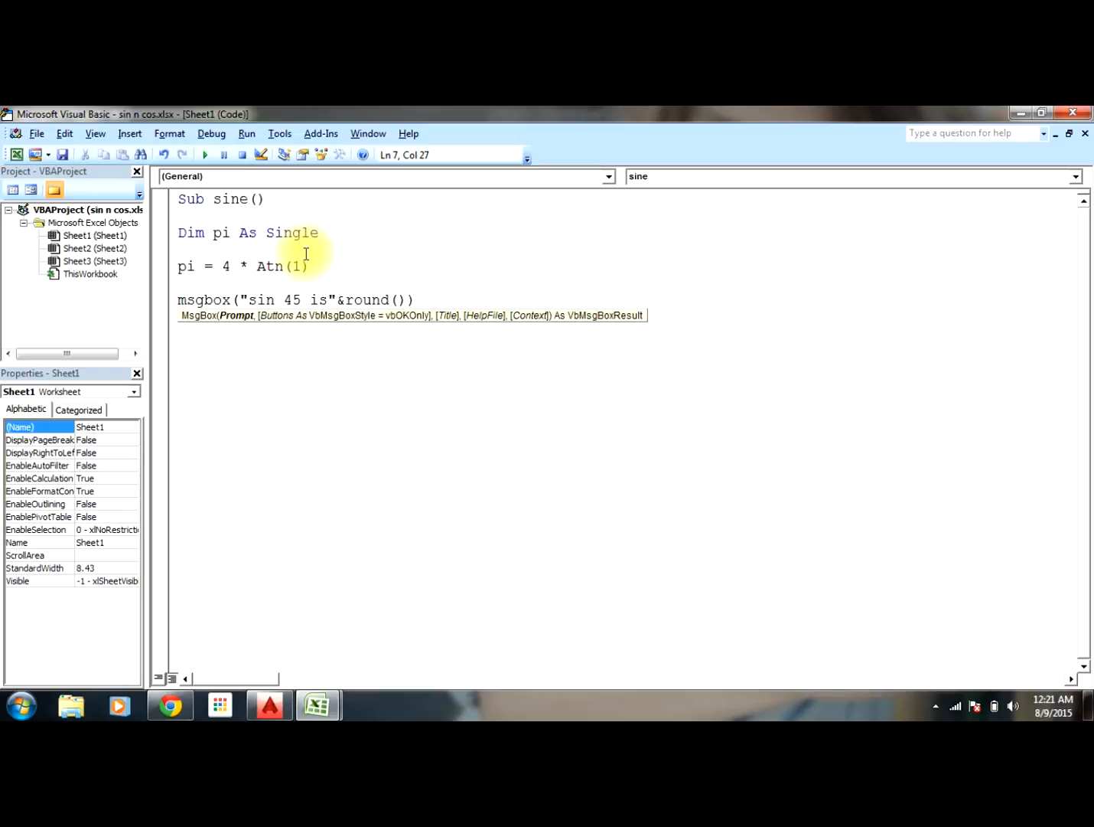
type("sin")
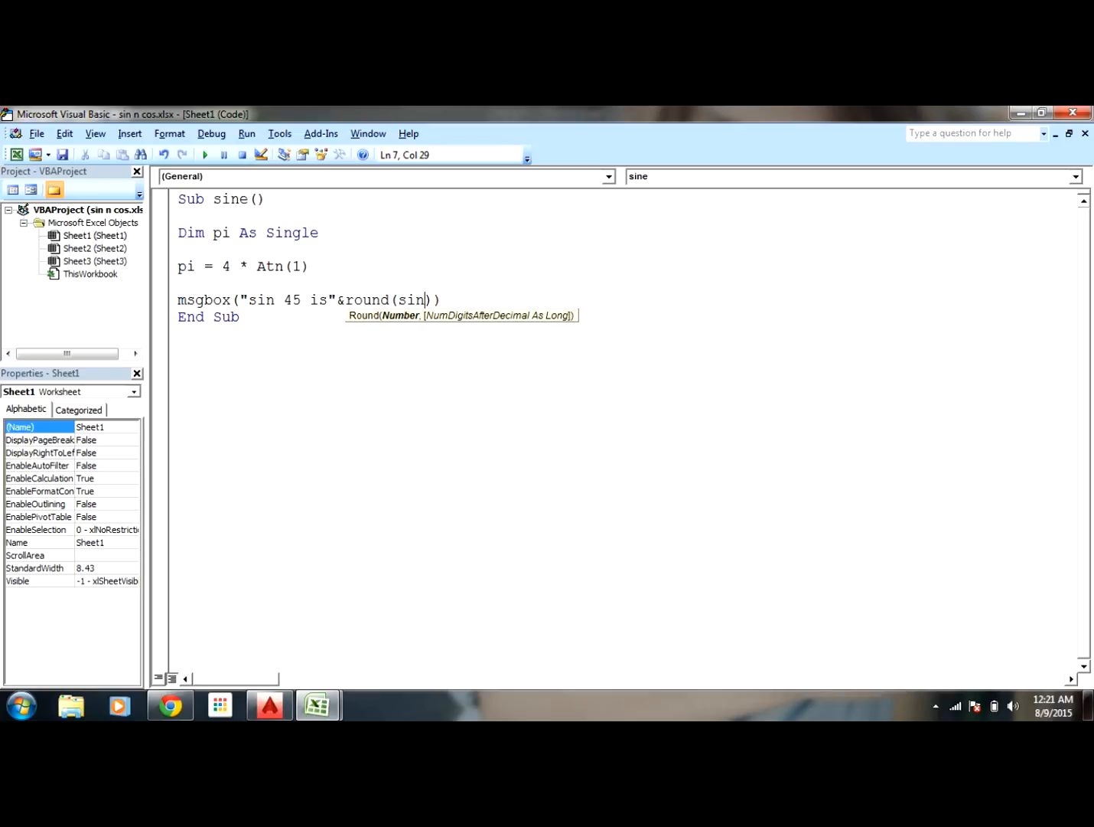
type("(pi")
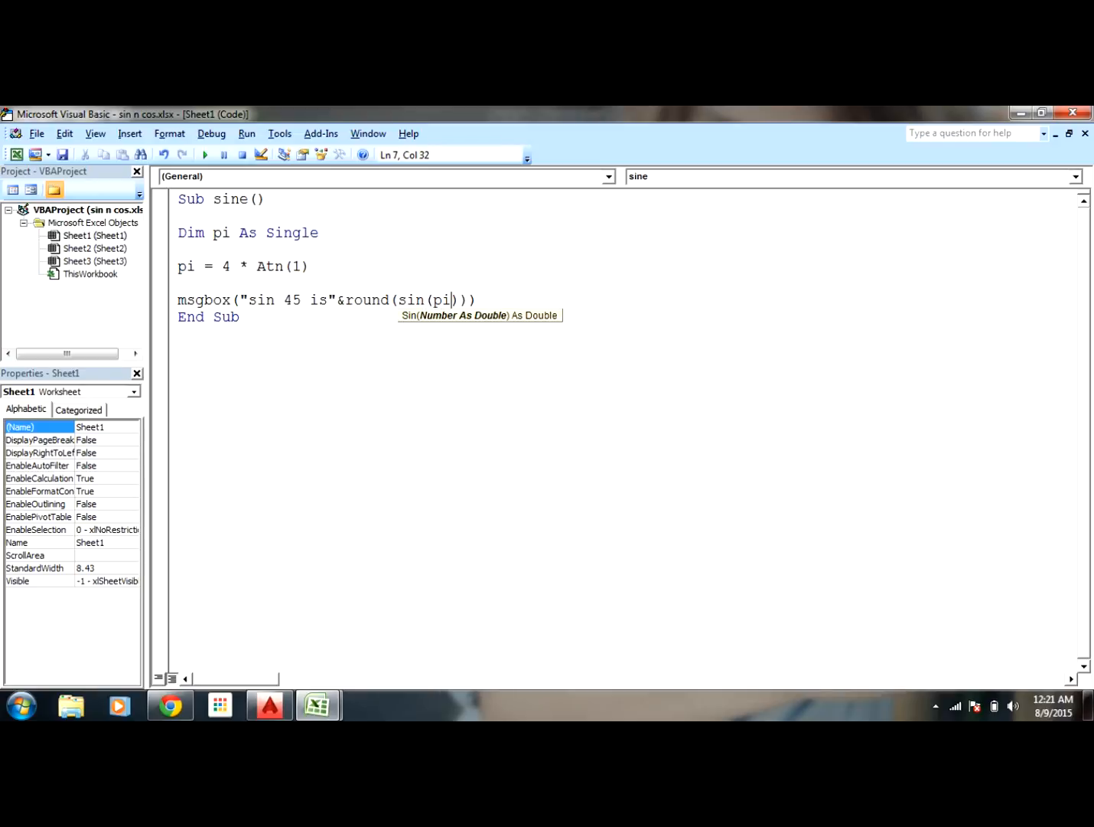
type("/2")
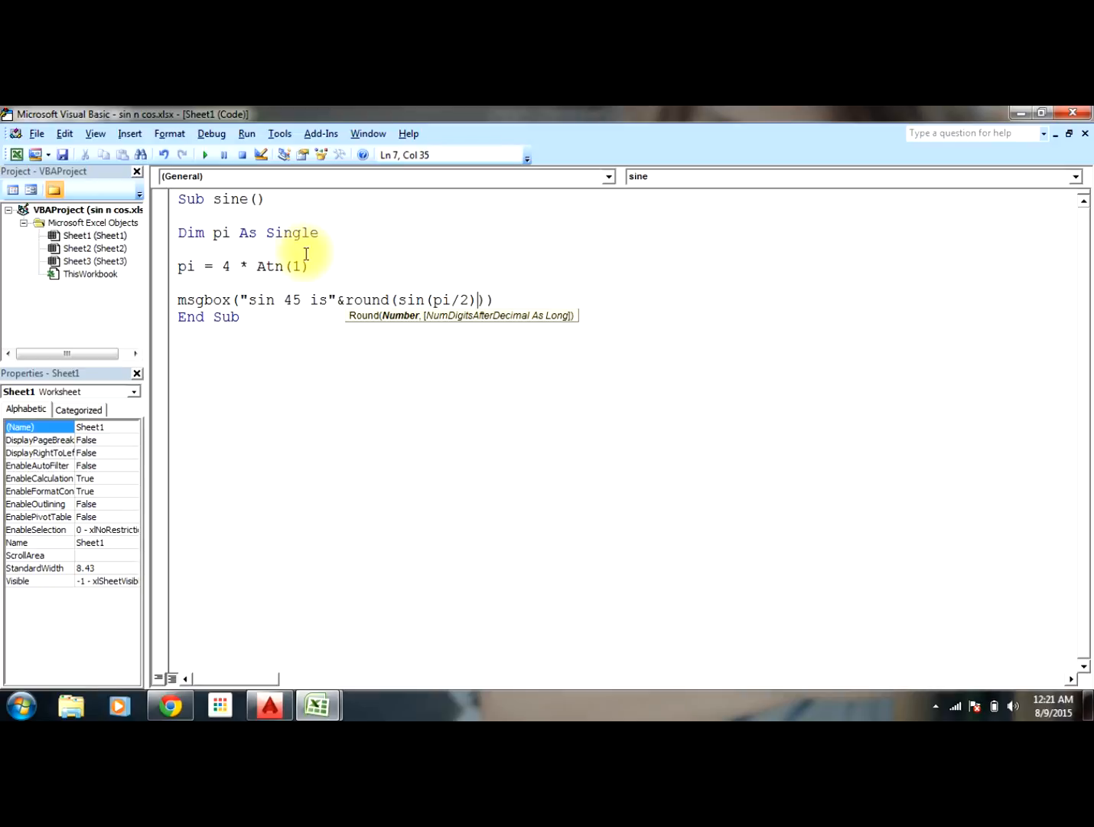
type(",")
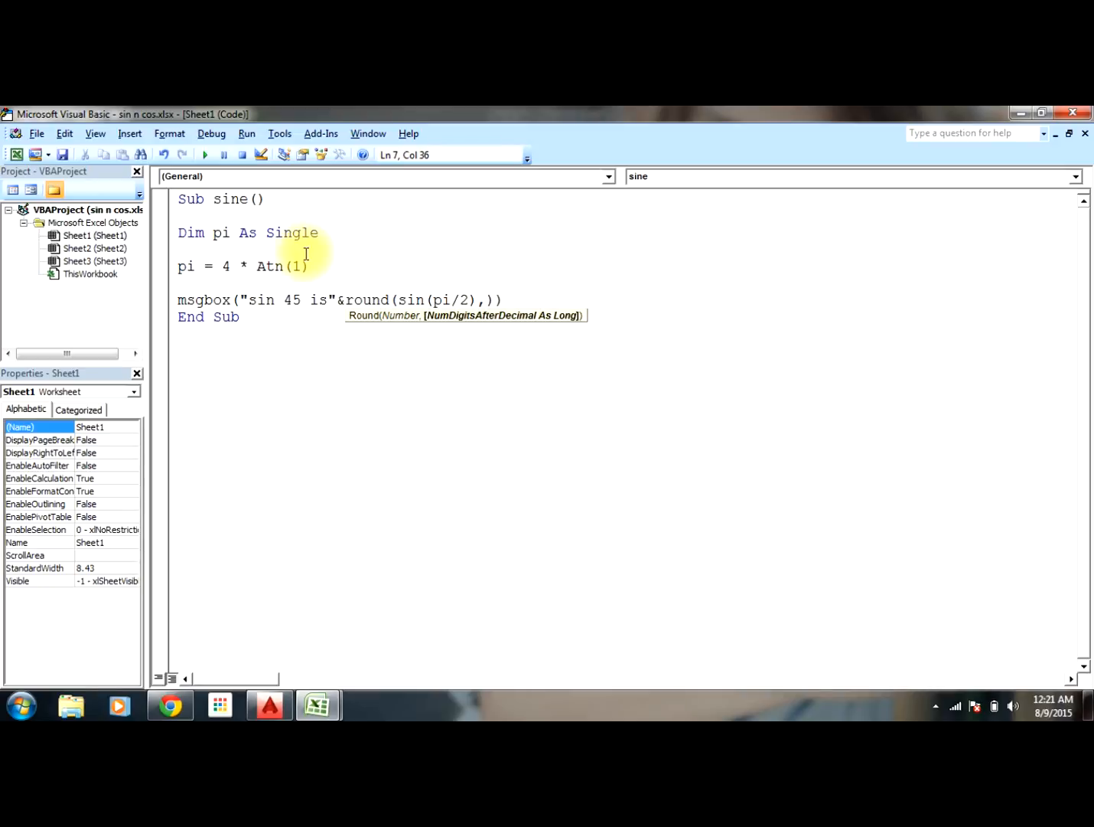
type("3")
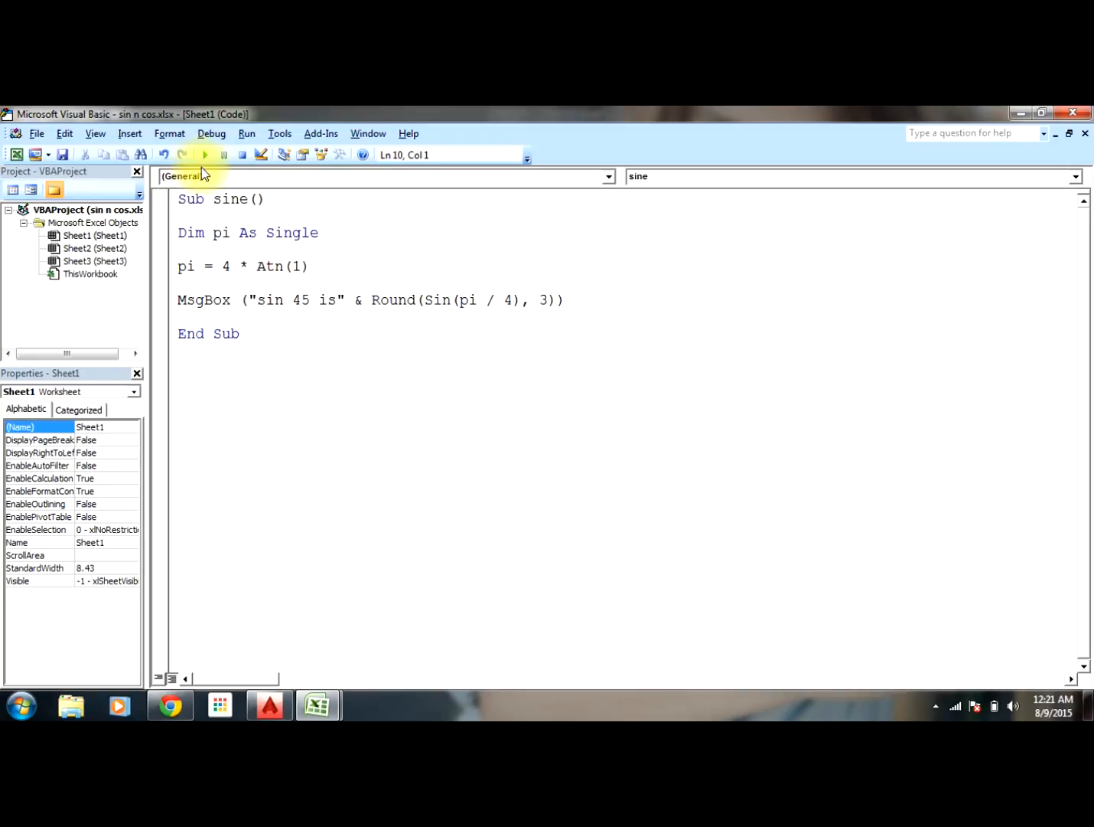
left_click(205, 155)
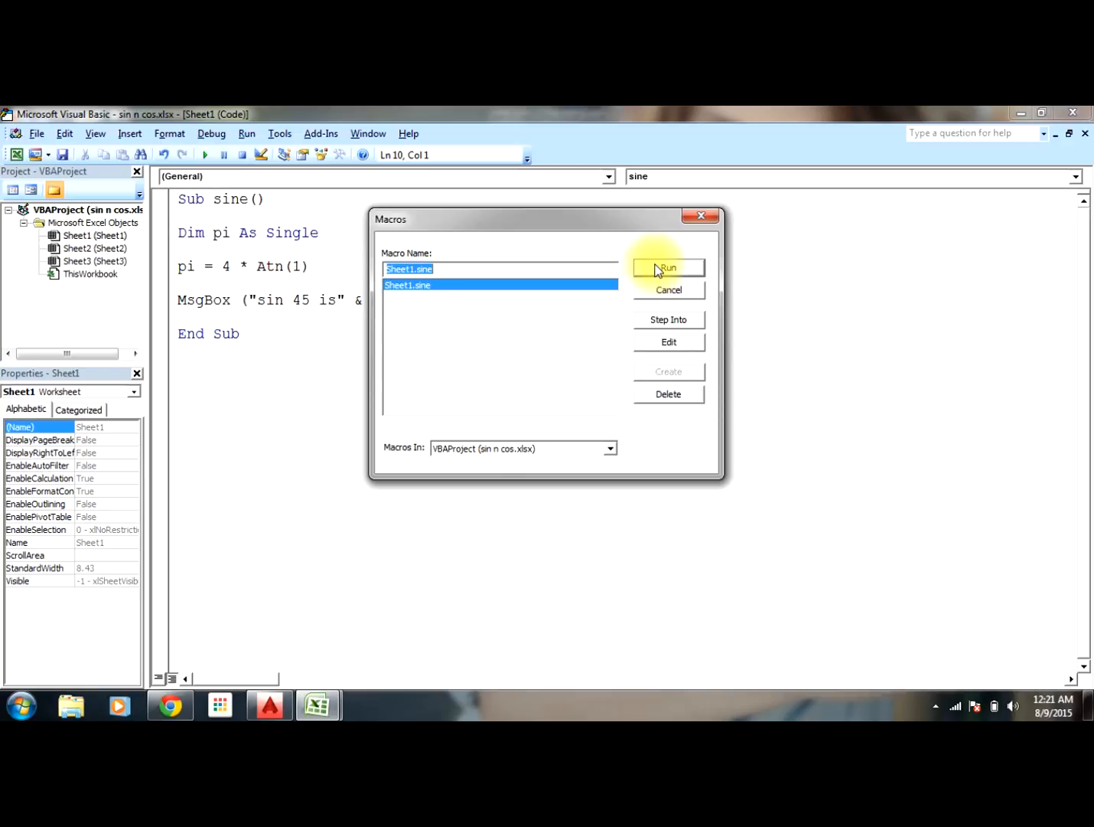
left_click(668, 268)
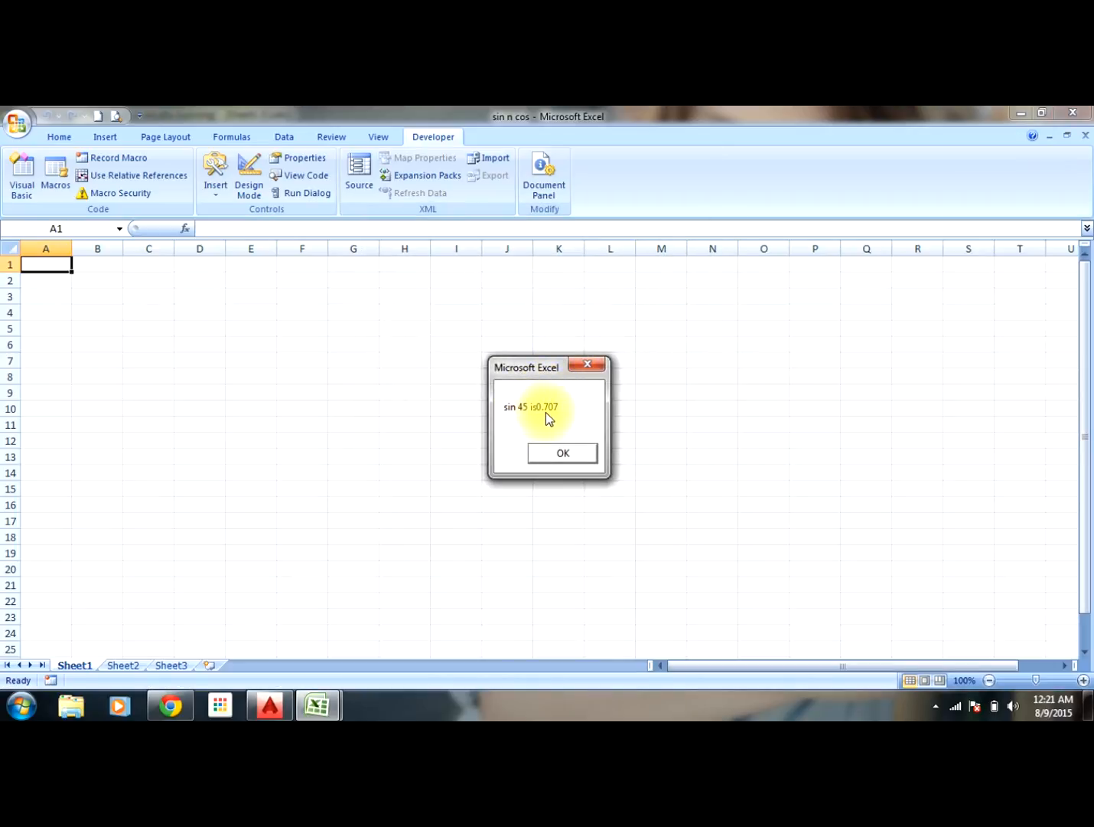
mouse_move(570, 415)
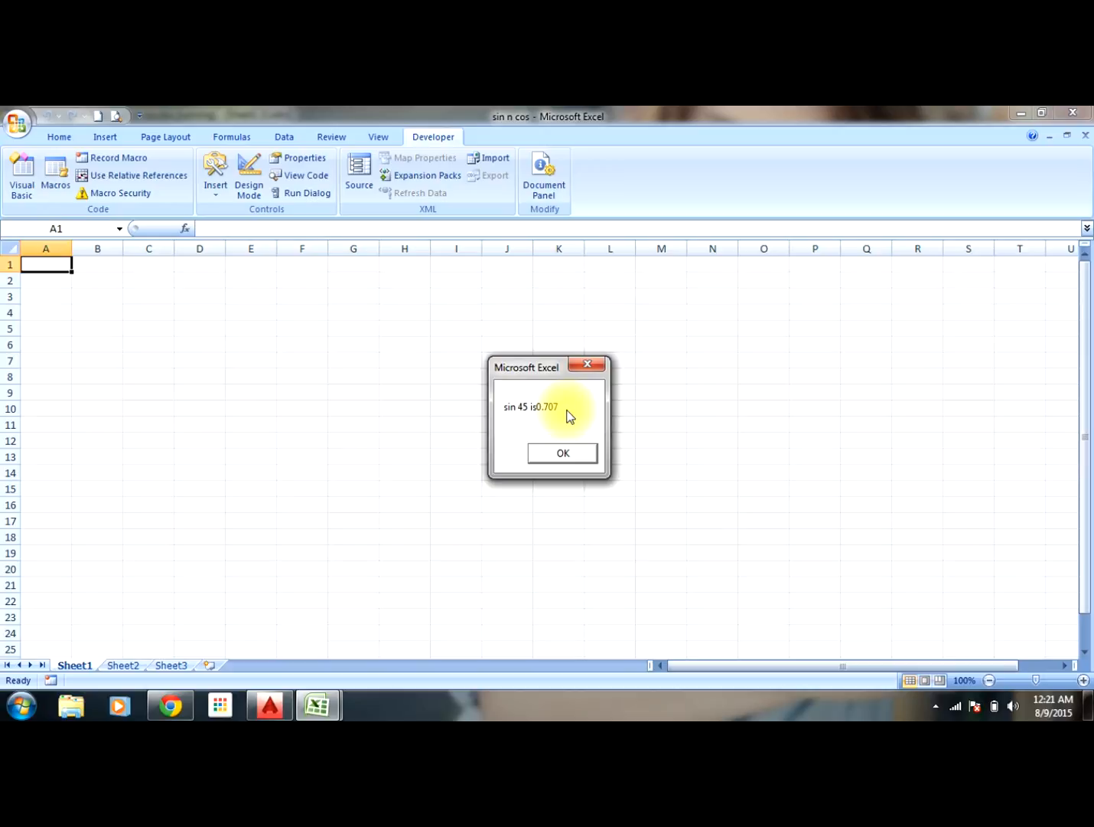
mouse_move(555, 405)
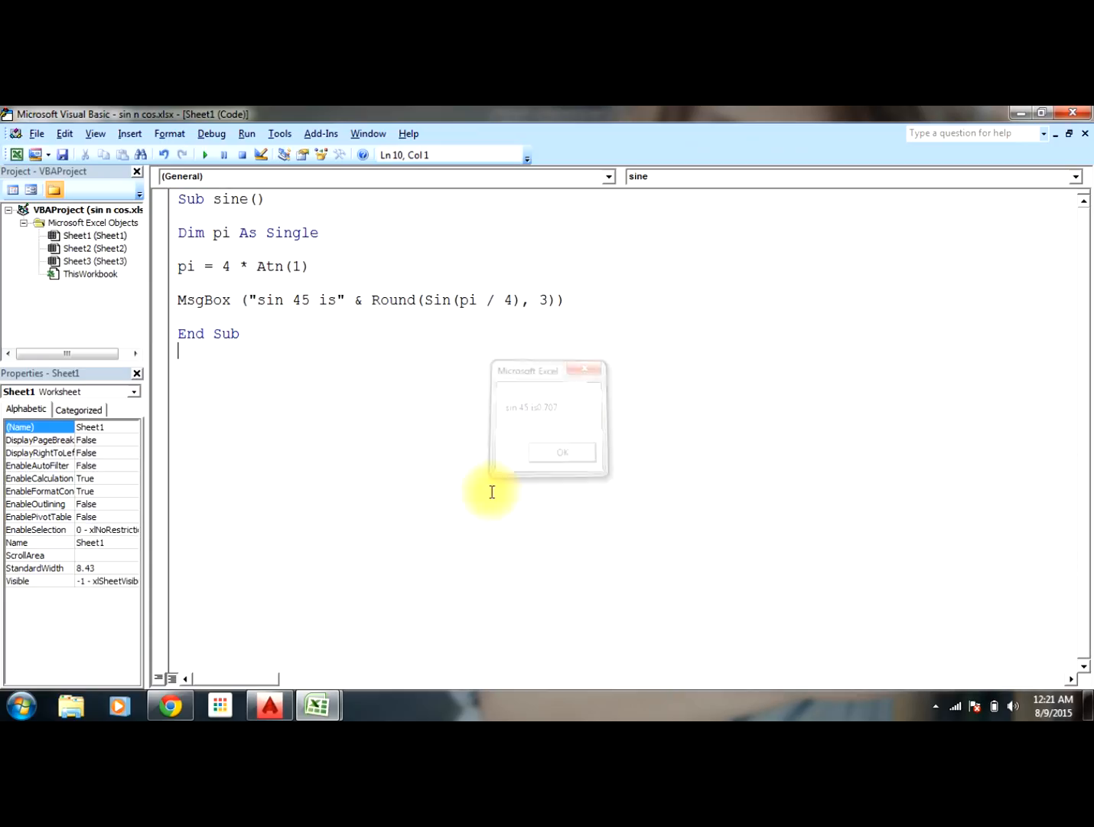
left_click(561, 452)
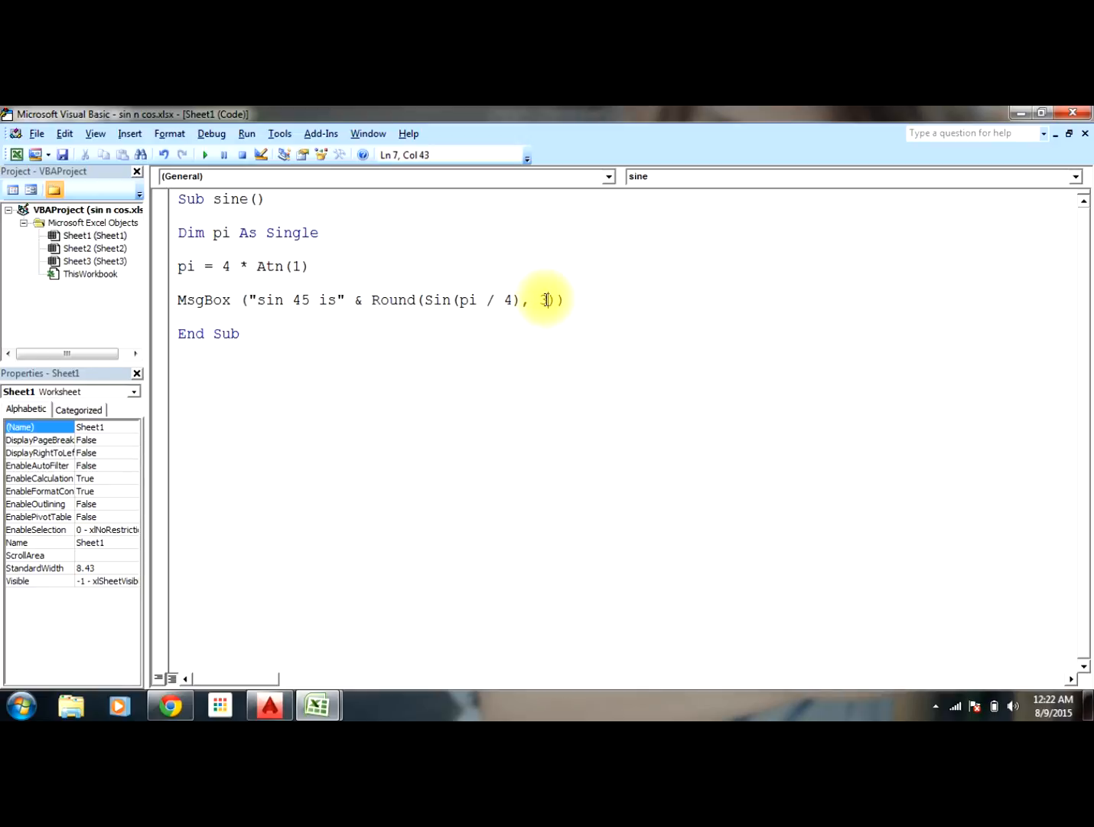
Step: Try Round digits 0 (shows 1), then set 5 and rerun, showing 0.70711
type("0")
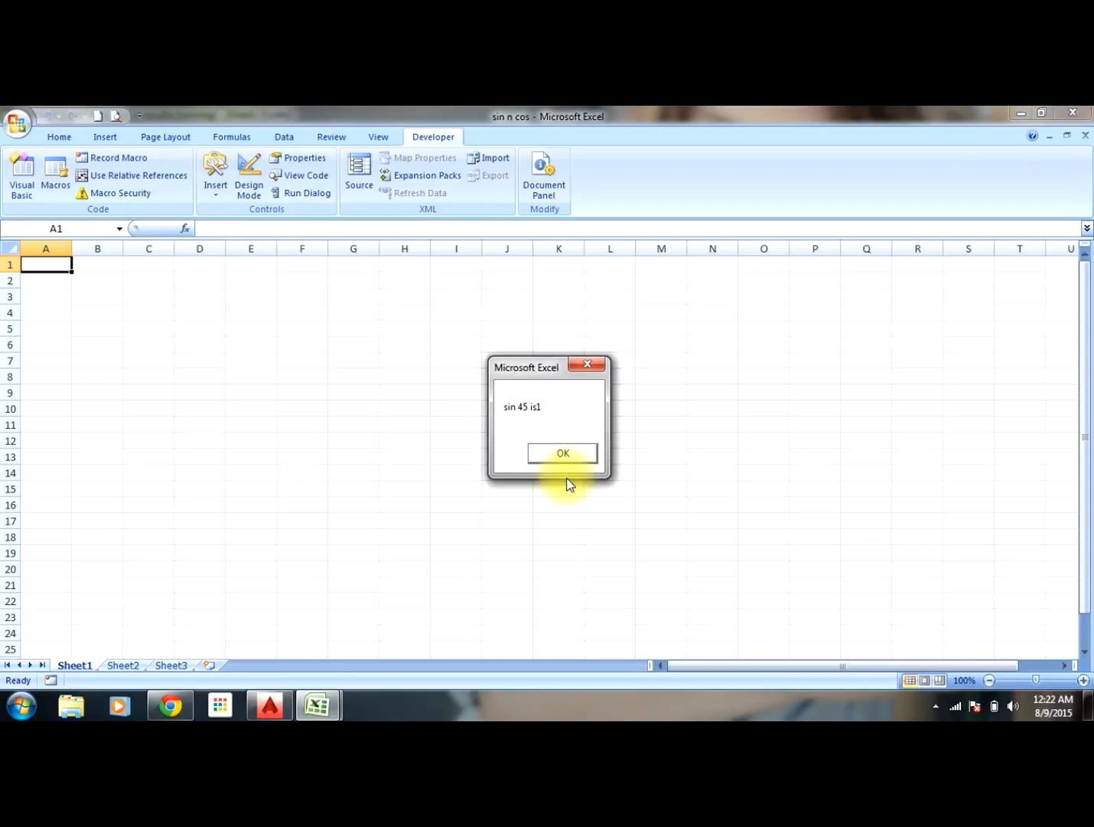
left_click(562, 453)
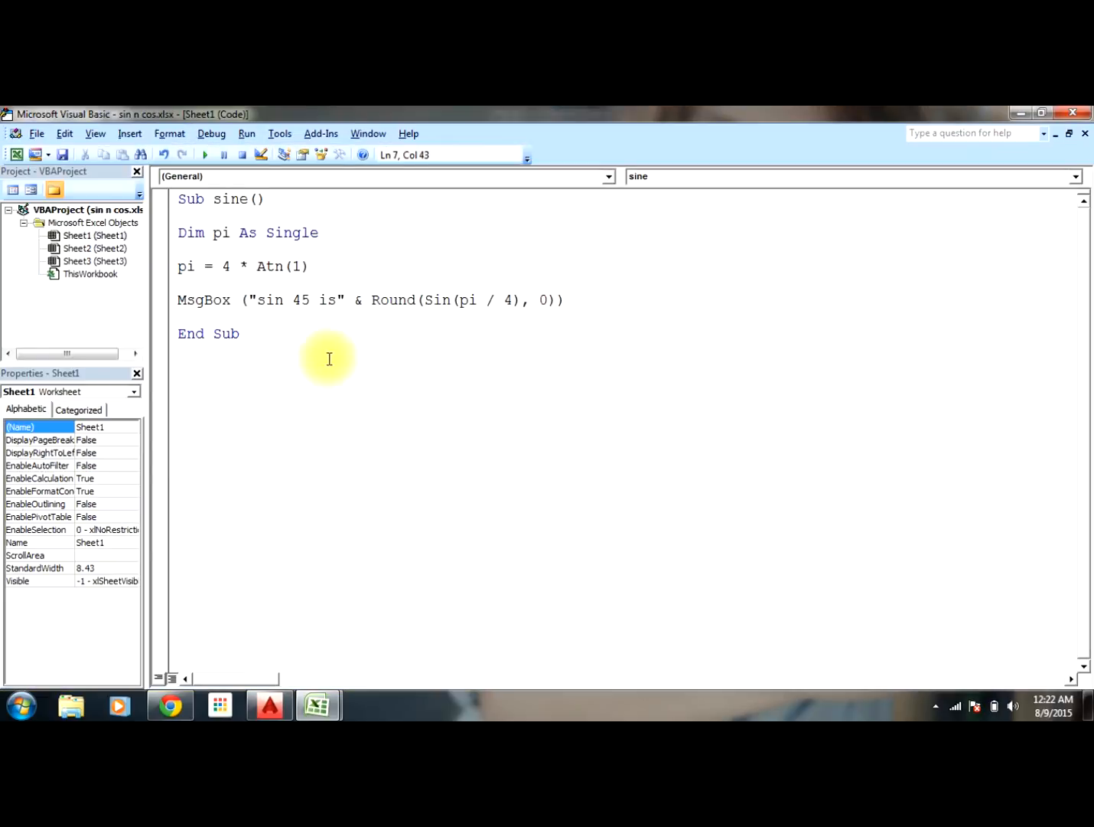
type("5")
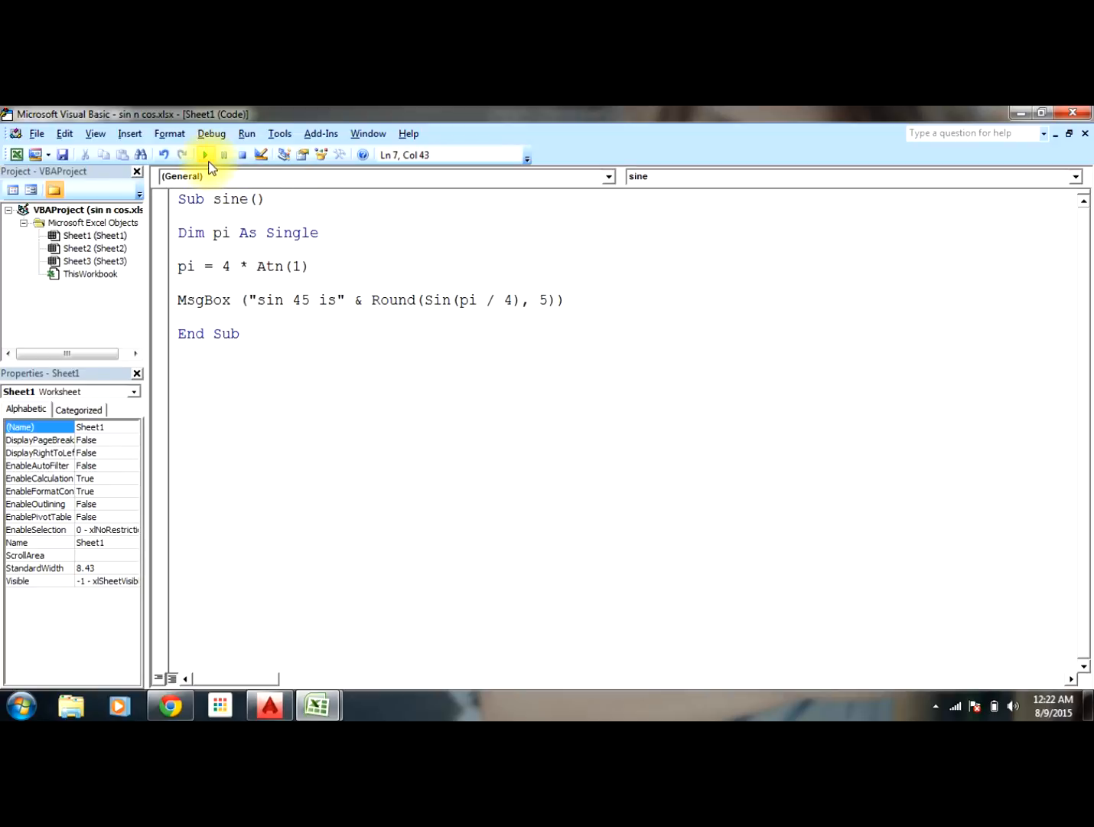
left_click(205, 154)
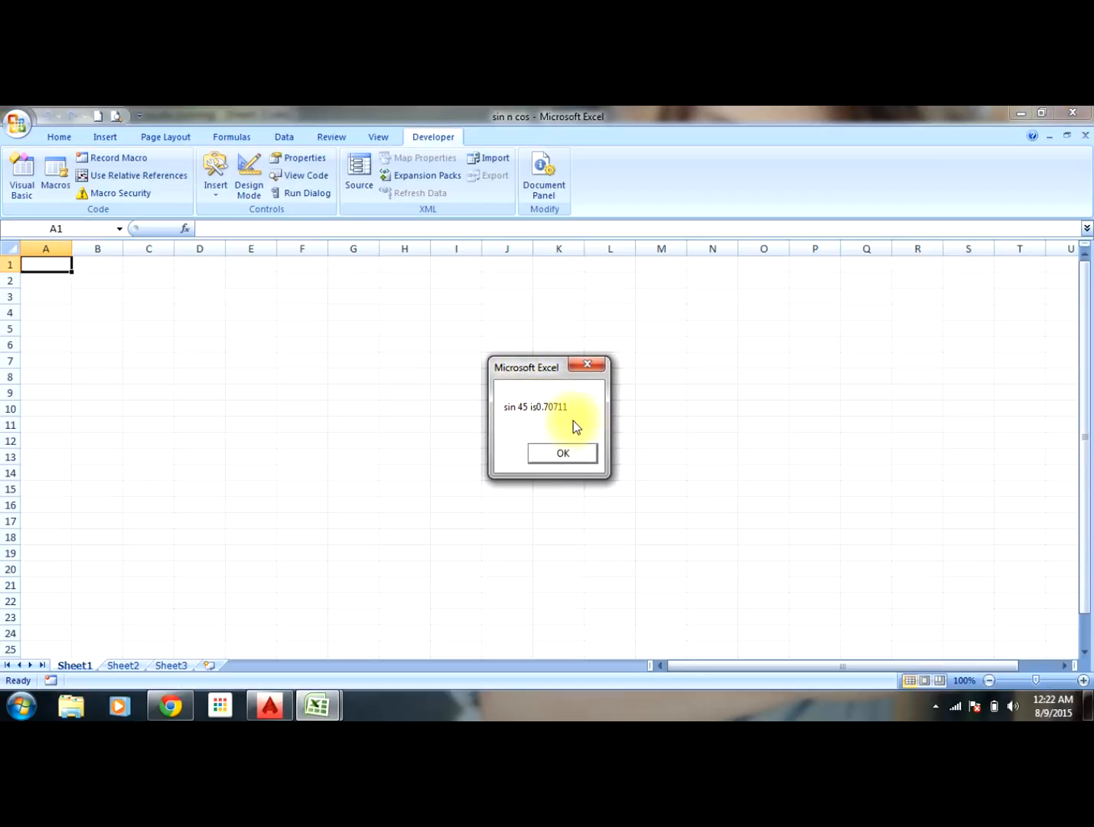
left_click(562, 453)
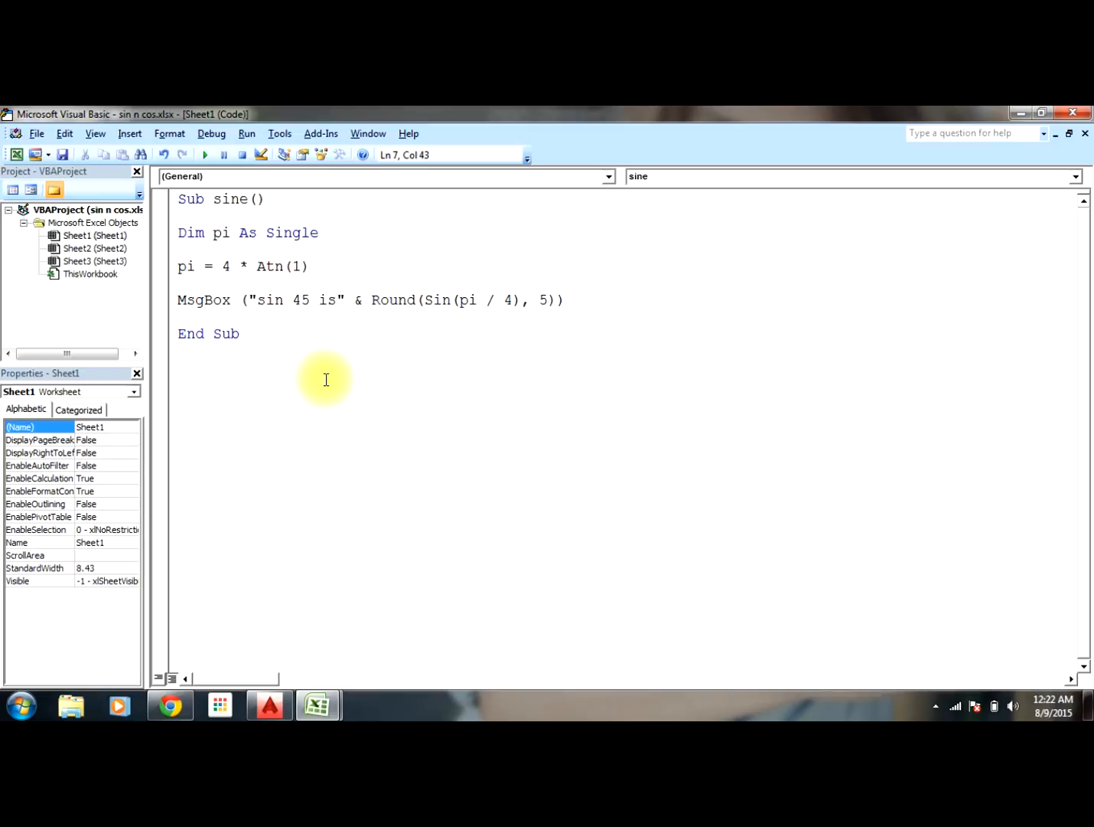
Step: Change the label to 'cos 60 is', use pi / 3, and run the macro
left_click(284, 300)
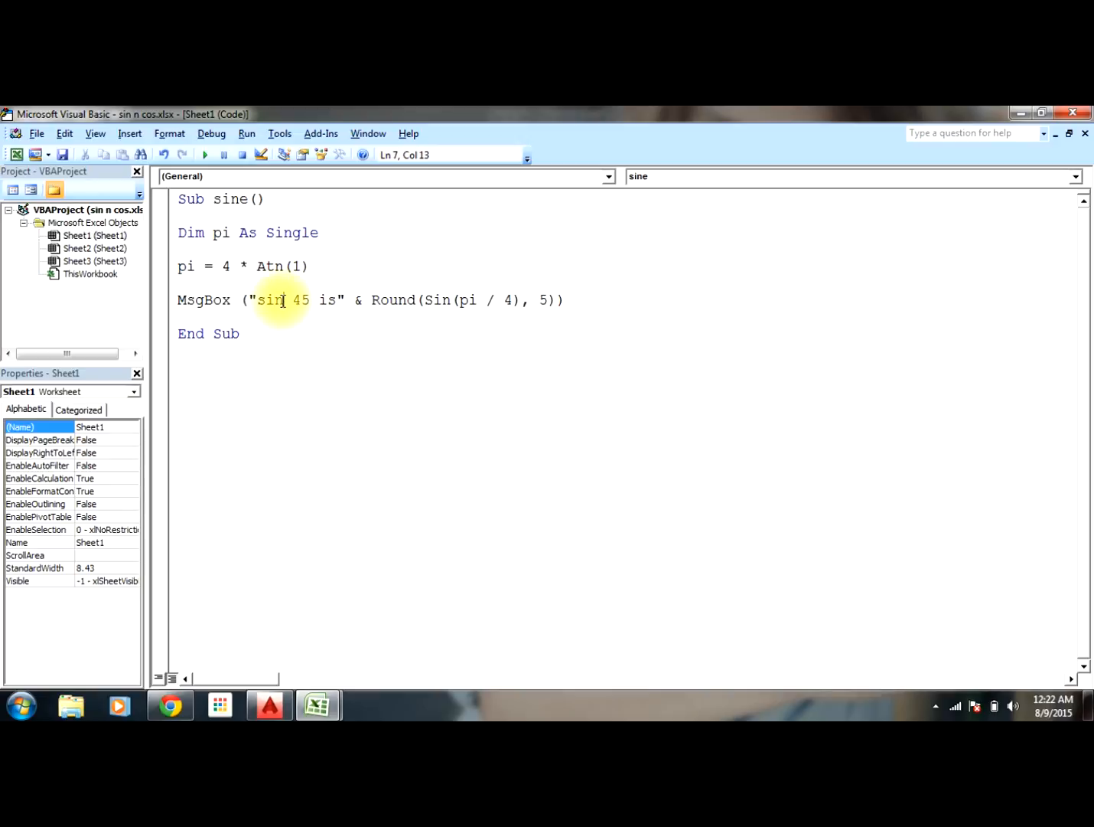
type("co")
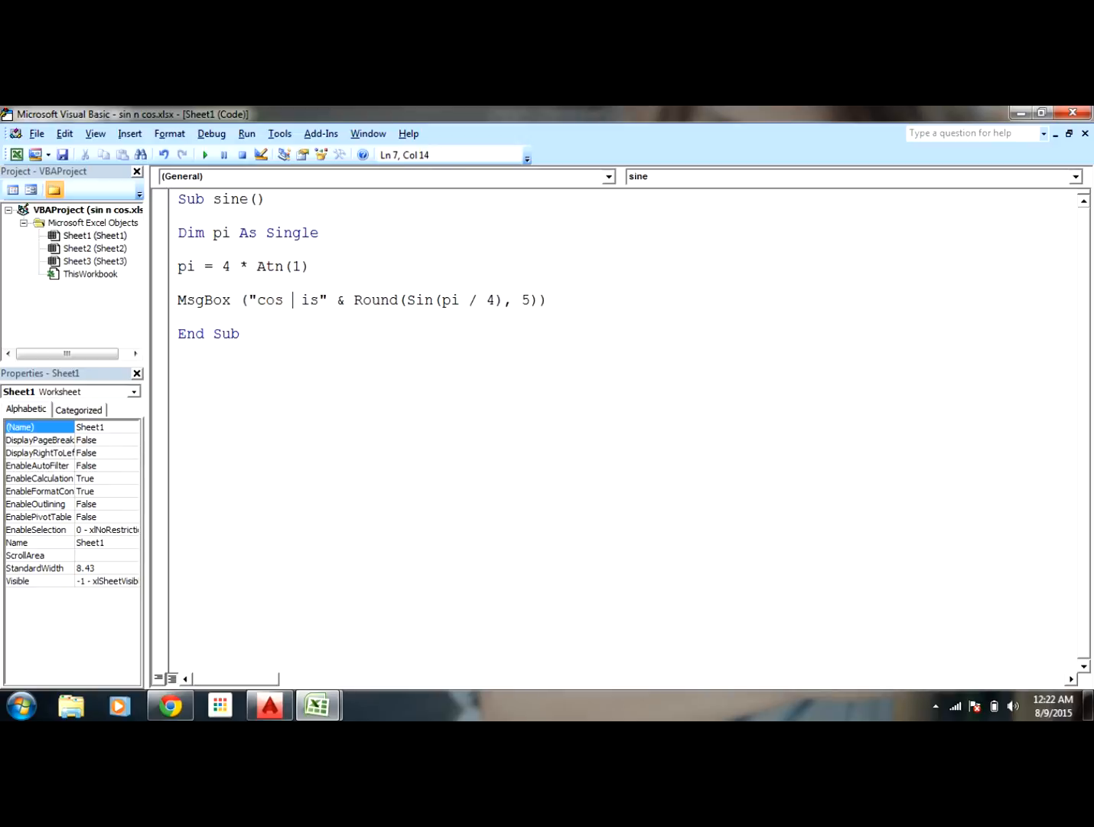
type("60")
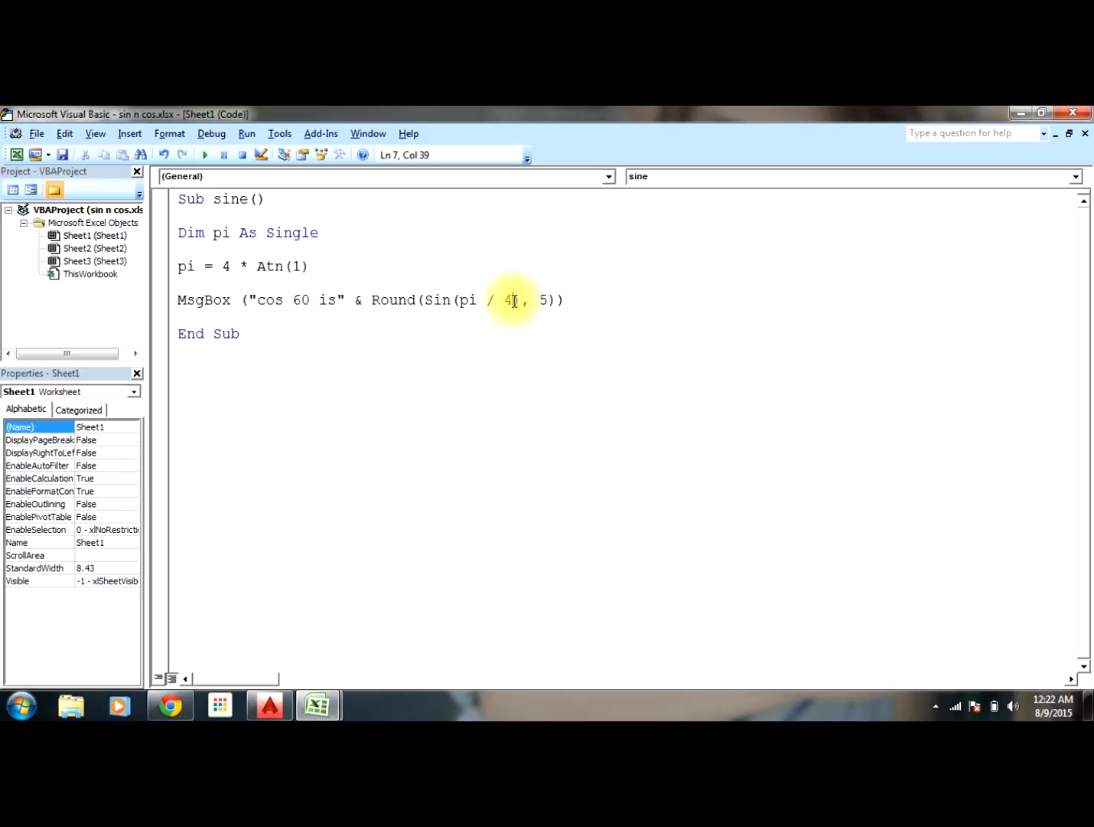
type("3")
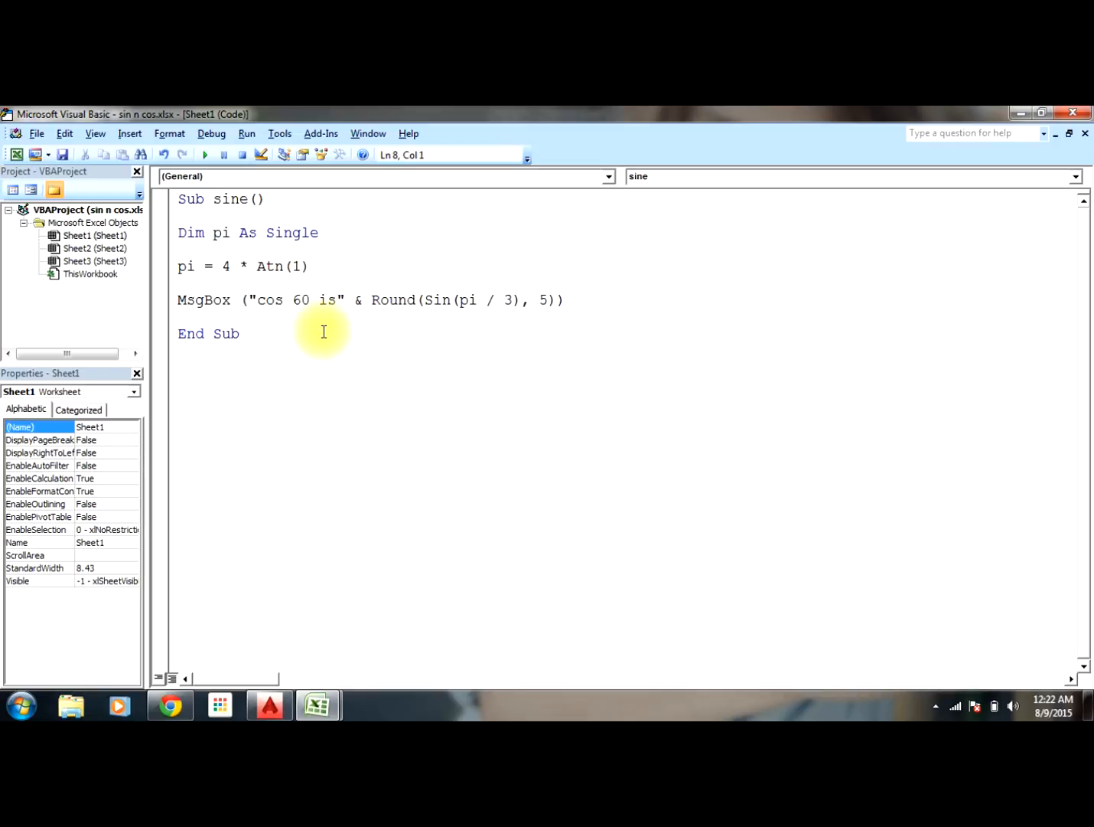
key("F5")
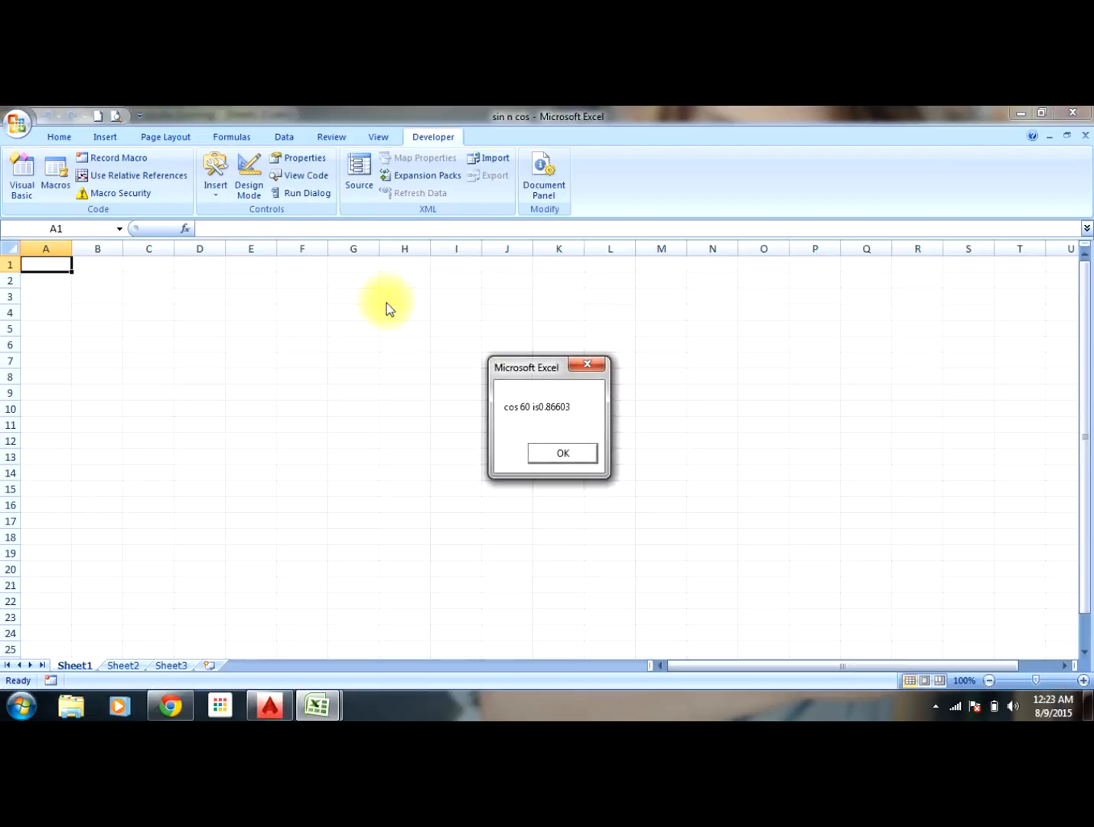
mouse_move(557, 423)
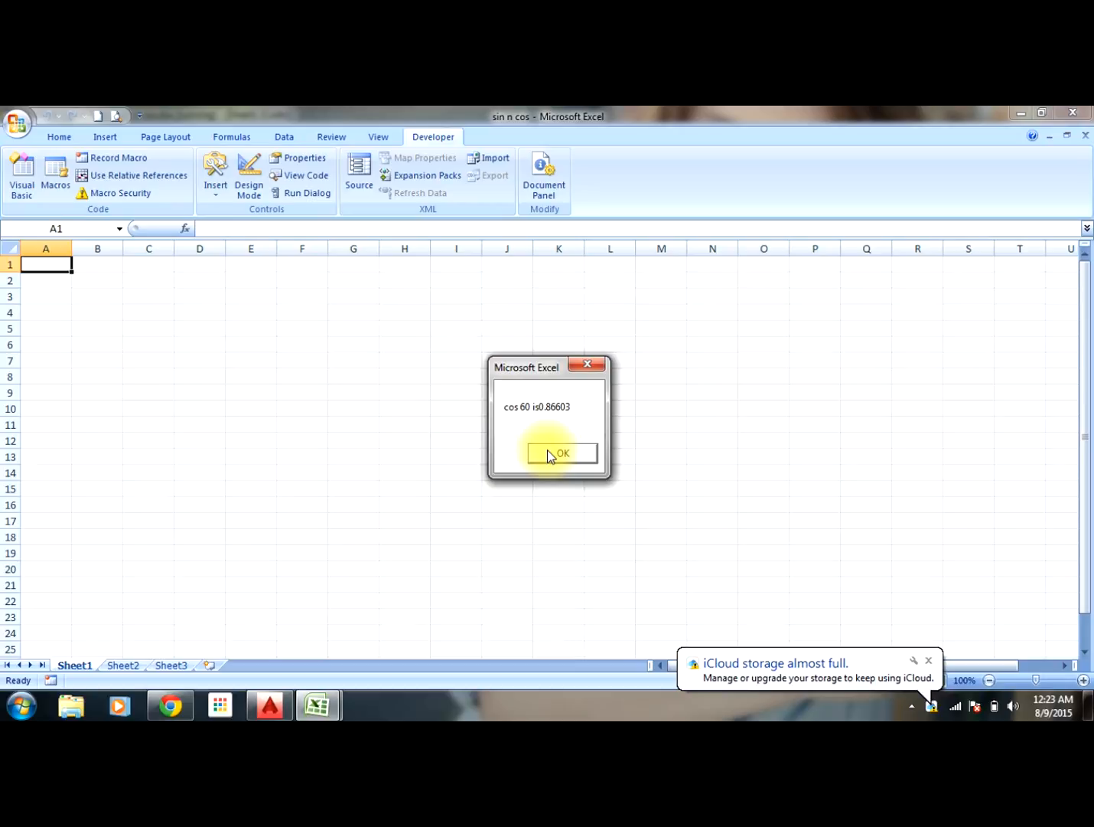
Step: Replace Sin with Cos in the MsgBox line and run it, showing 'cos 60 is0.5'
left_click(561, 452)
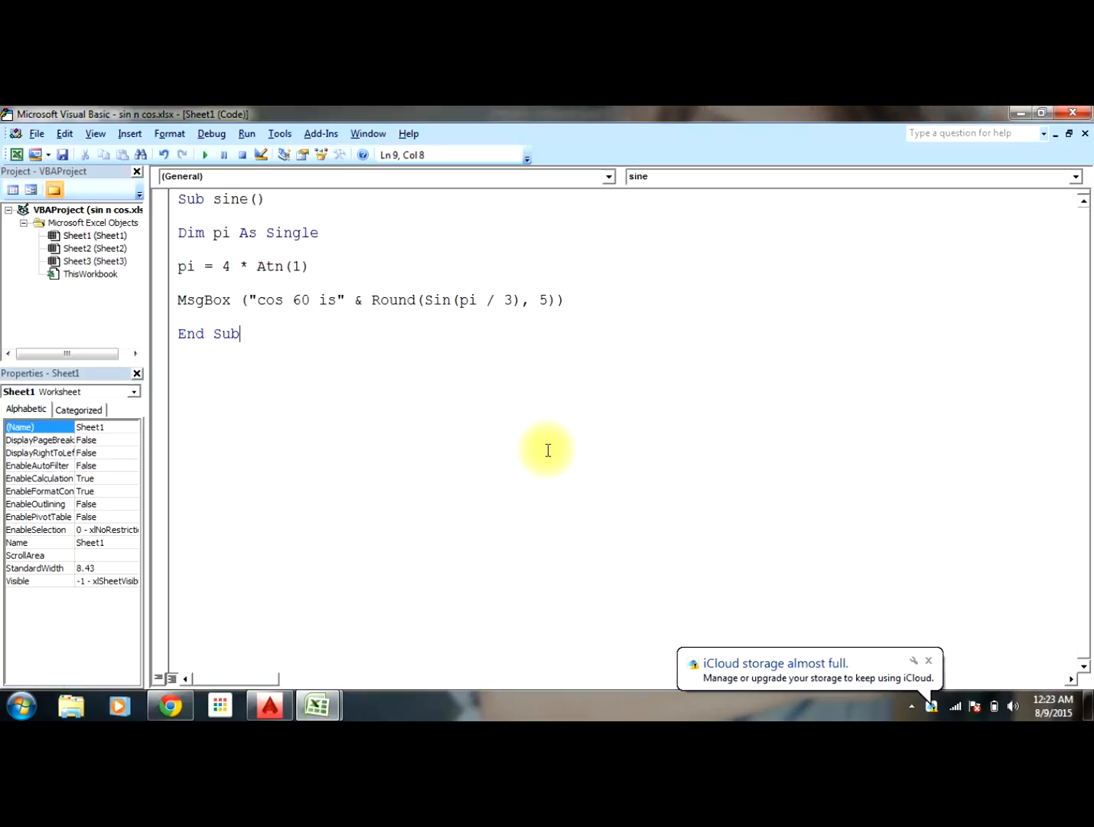
left_click(450, 299)
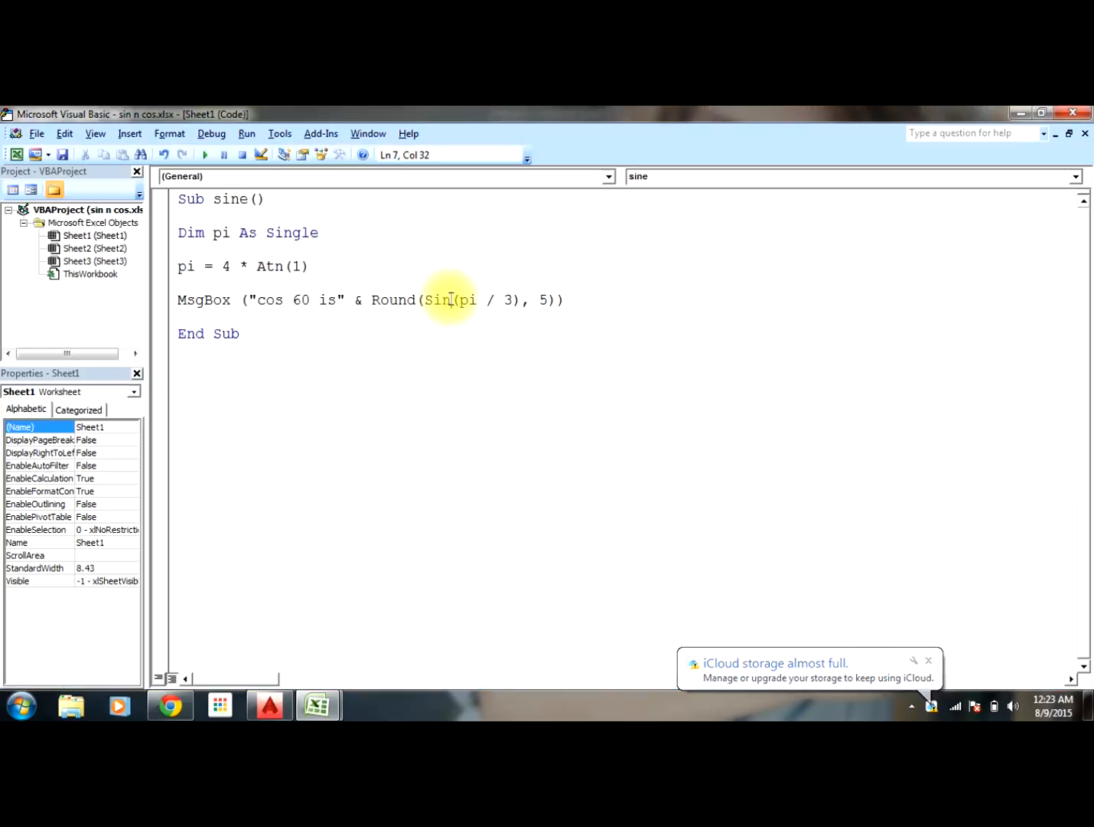
type("cos")
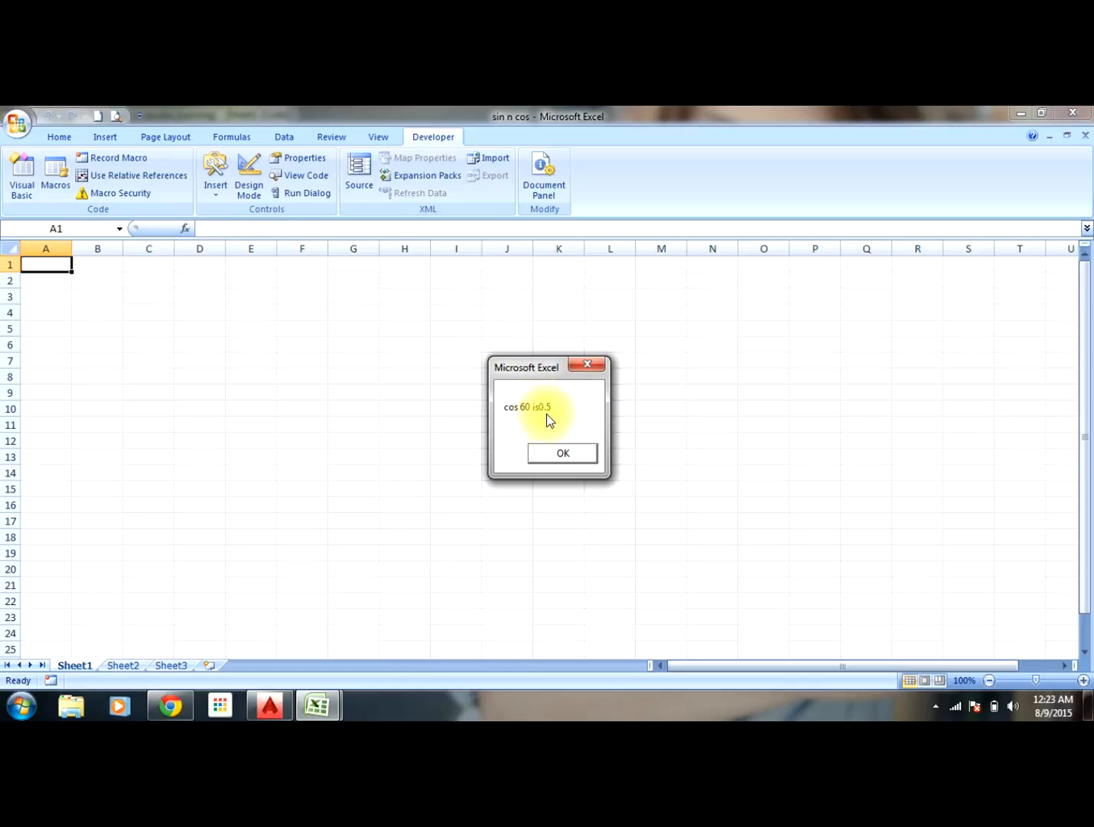
left_click(563, 452)
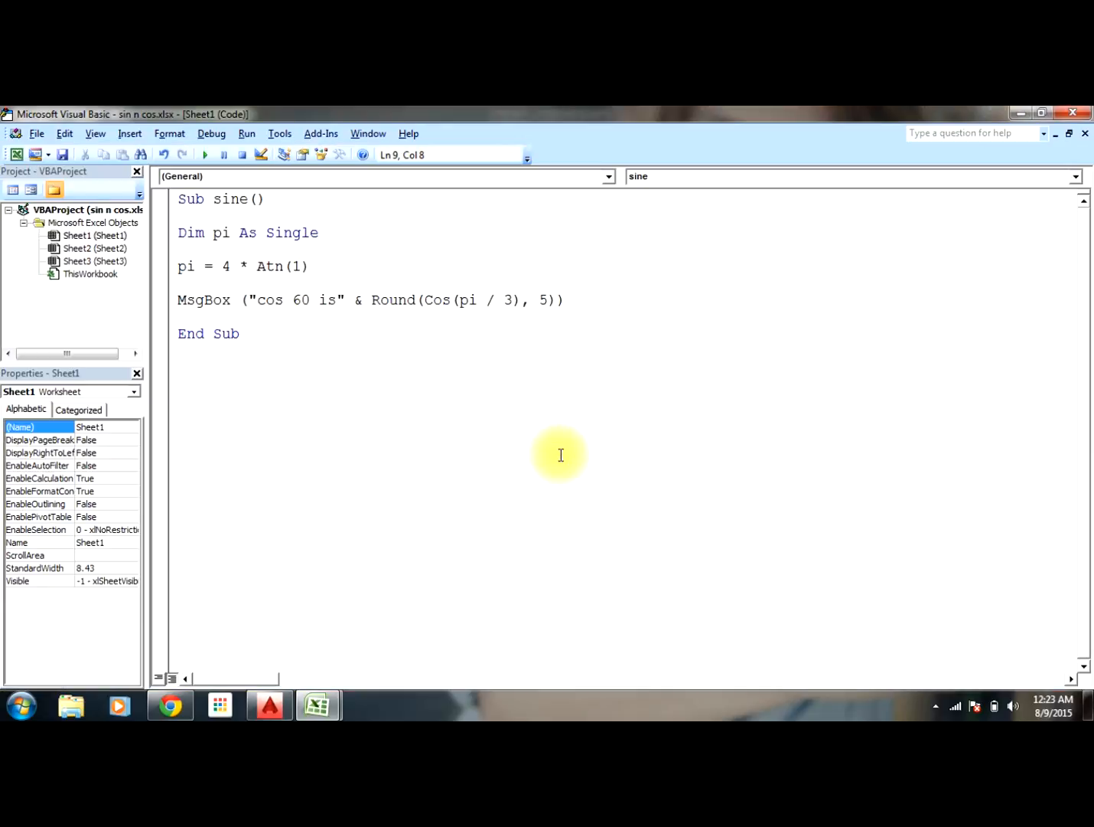